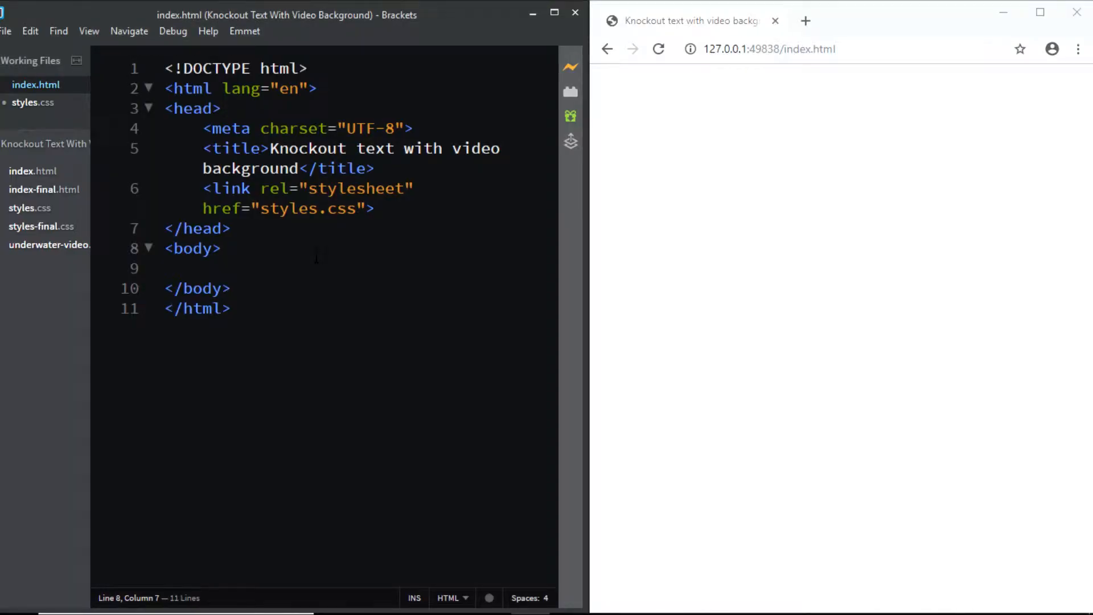
# - Expand Emmet abbreviations into a video-bg div containing a video element
pyautogui.write('.vi')
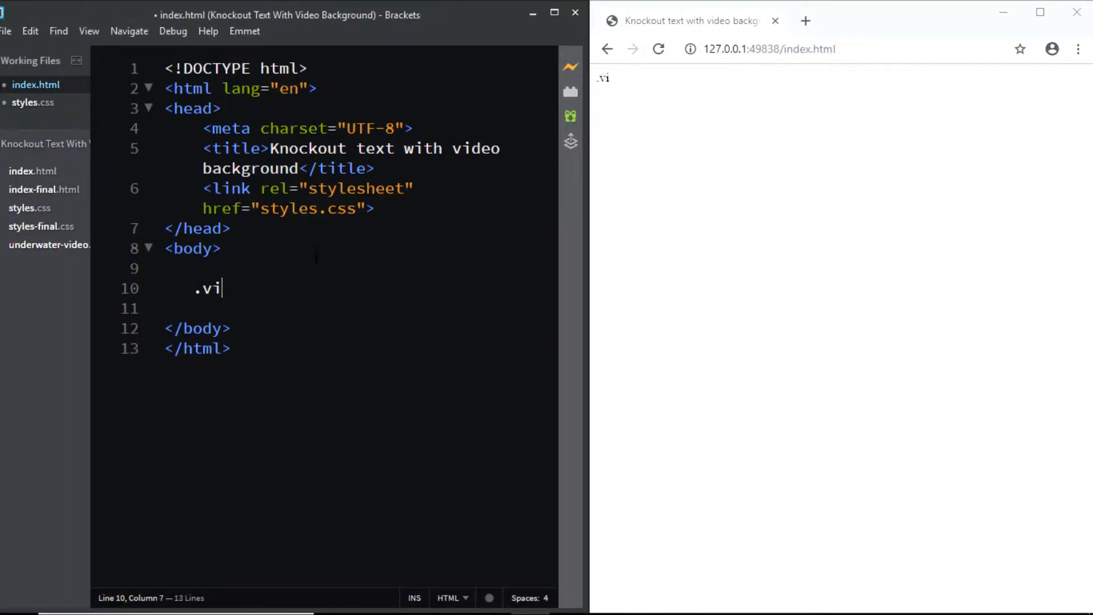
pyautogui.press('Tab')
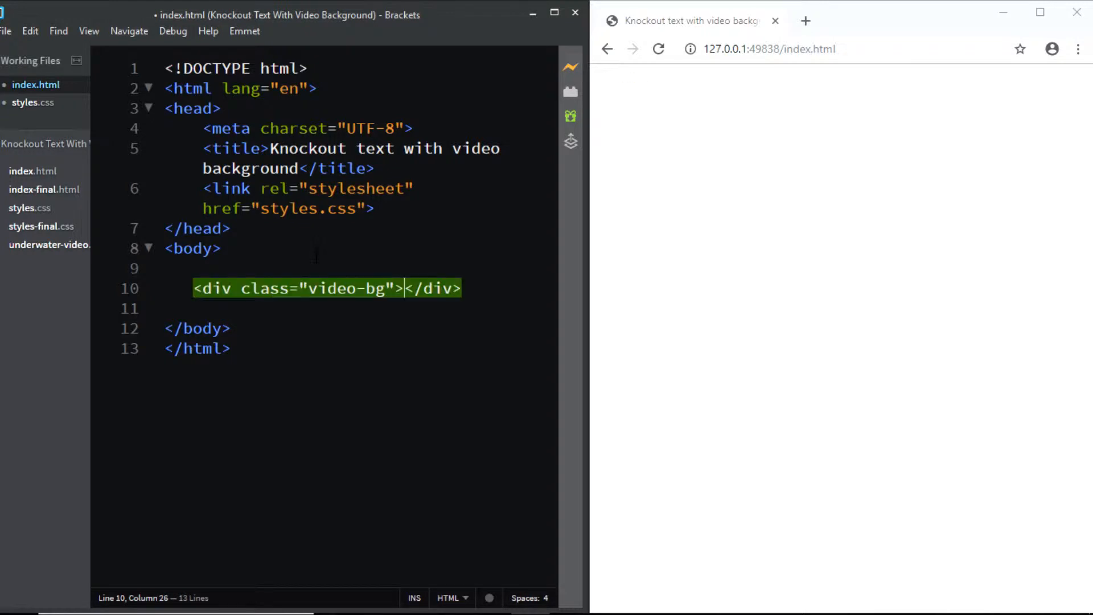
pyautogui.press('enter')
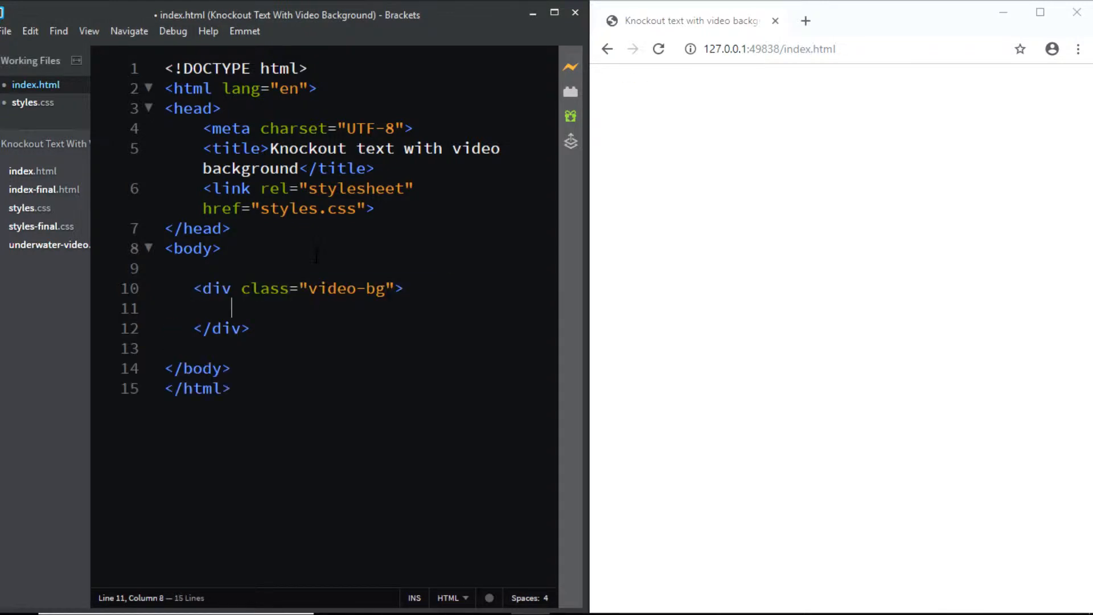
pyautogui.write('vi')
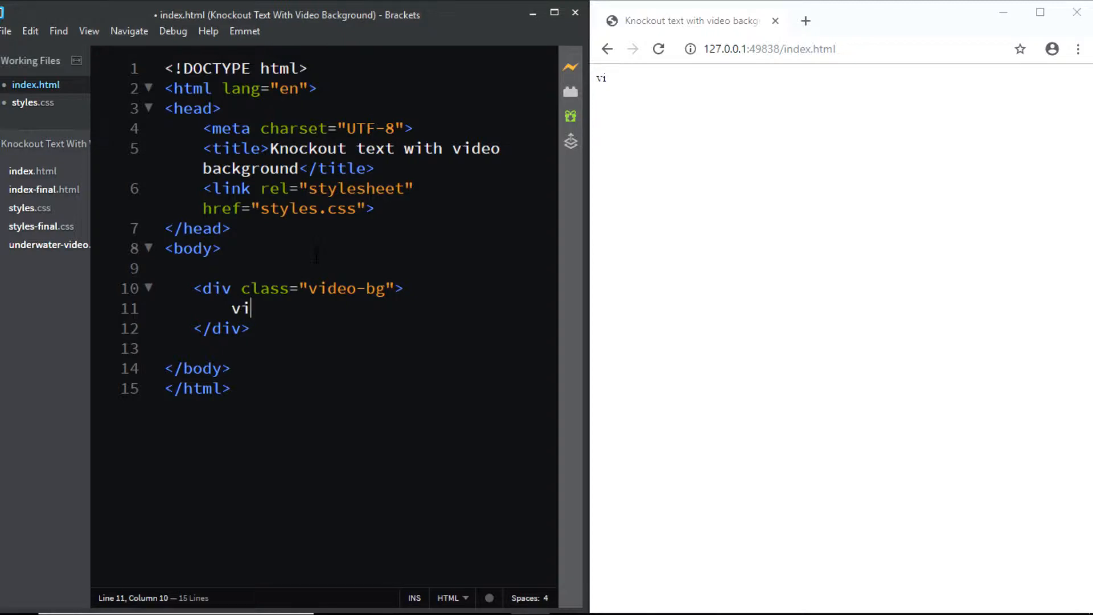
pyautogui.press('Tab')
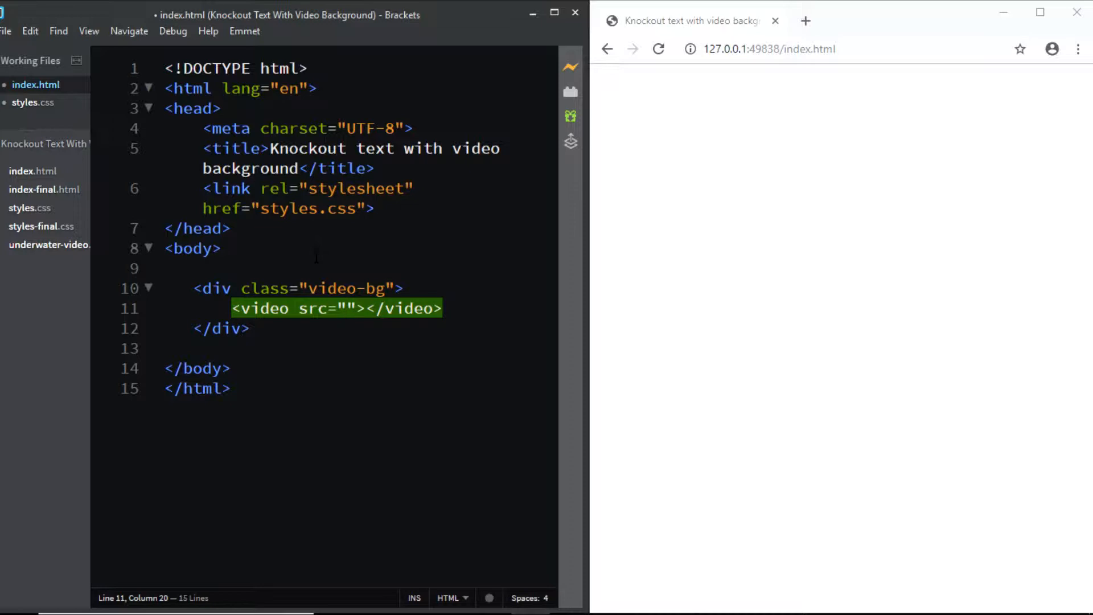
# - Set the video source to underwater-video.mp4 with autoplay, muted and loop attributes
pyautogui.write('underwater-video.mp4')
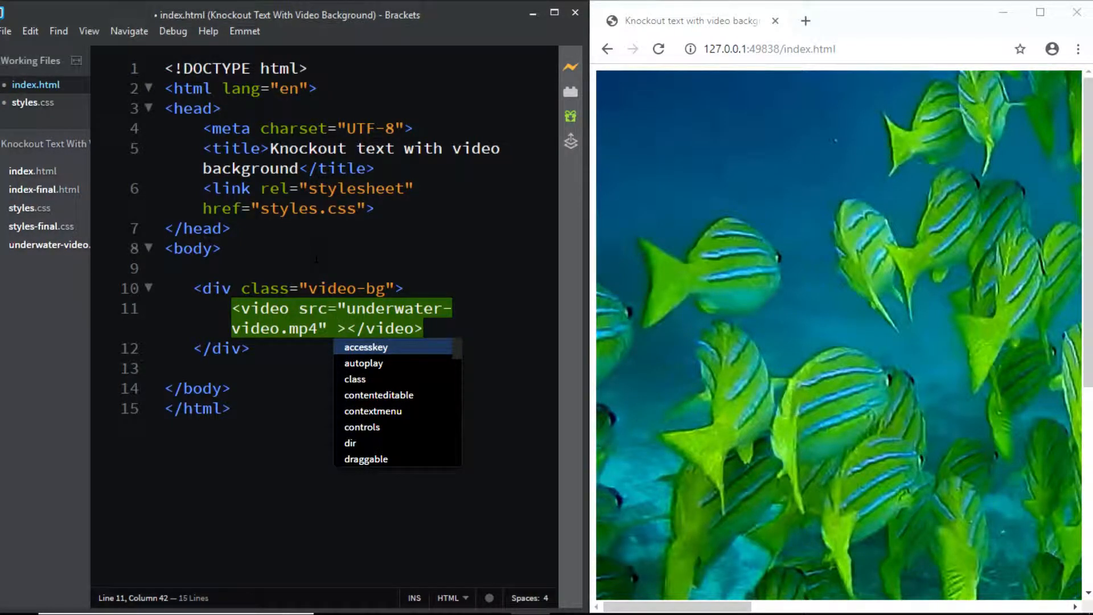
pyautogui.write('autoplay')
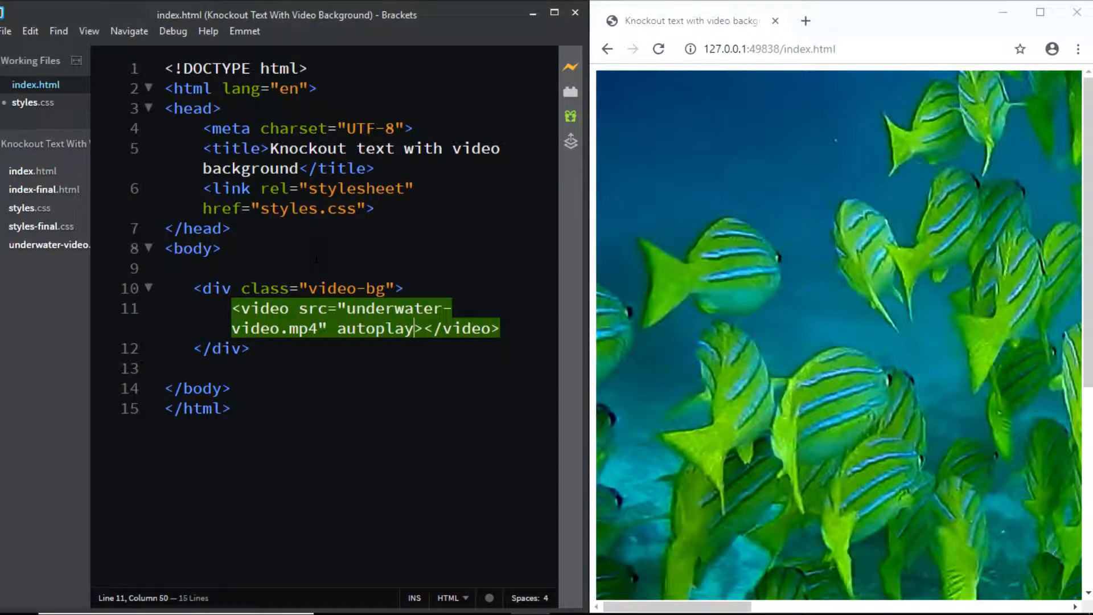
pyautogui.write('muted')
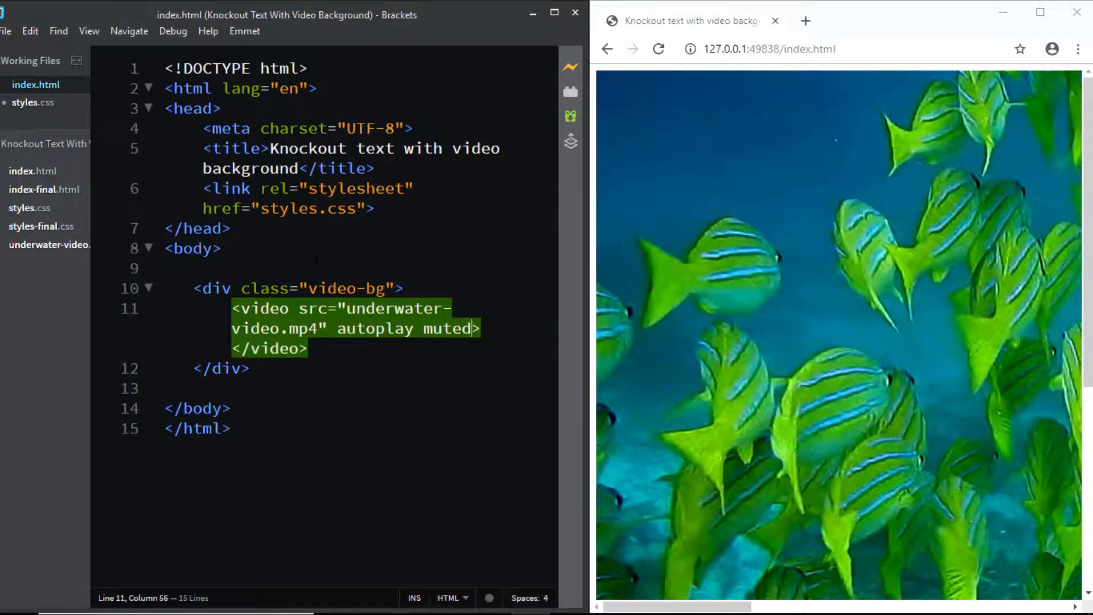
pyautogui.write('loop')
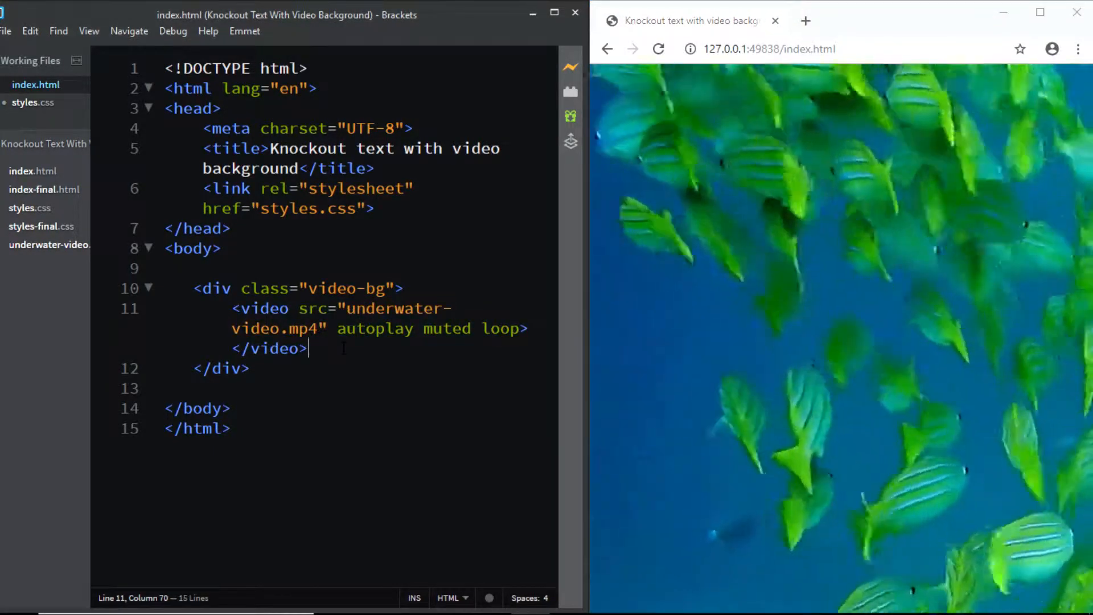
# - Below the video, add a div.text holding a paragraph reading 'knockout'
pyautogui.press('enter')
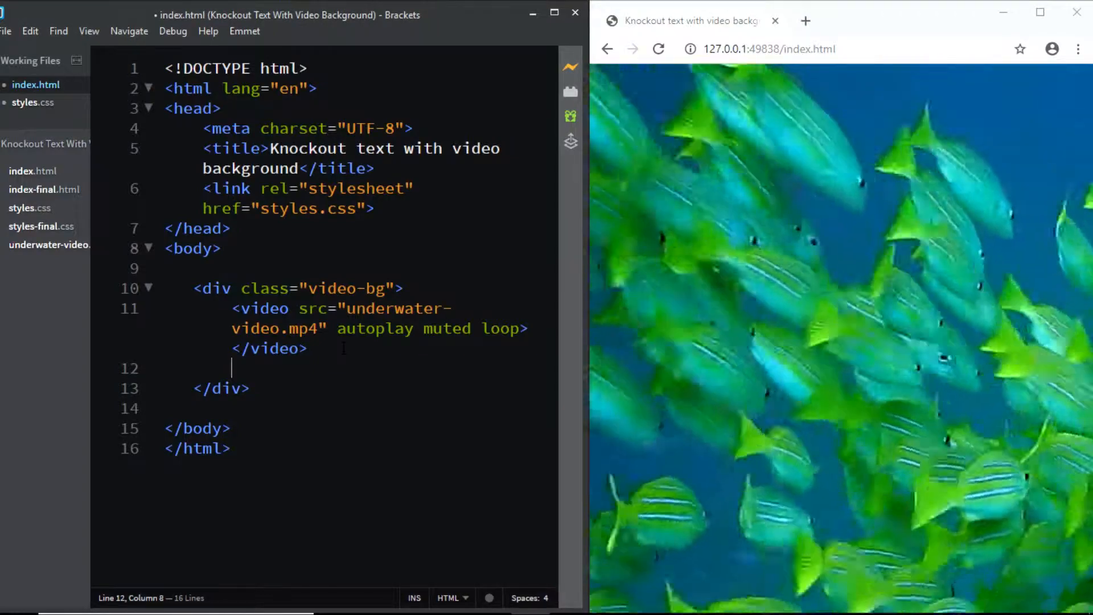
pyautogui.write('.text">')
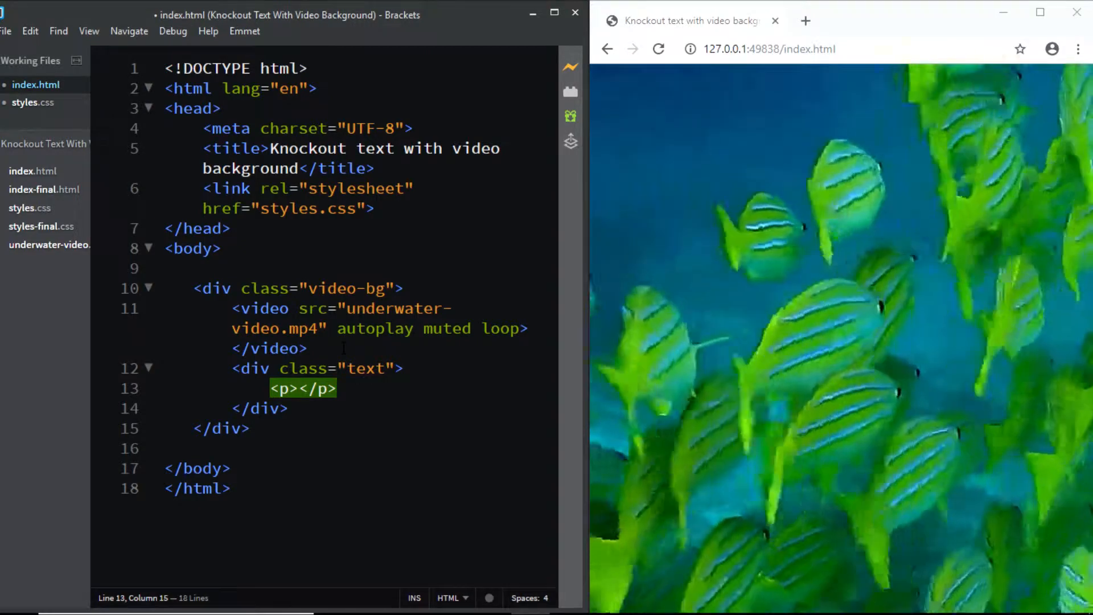
pyautogui.write('knockout')
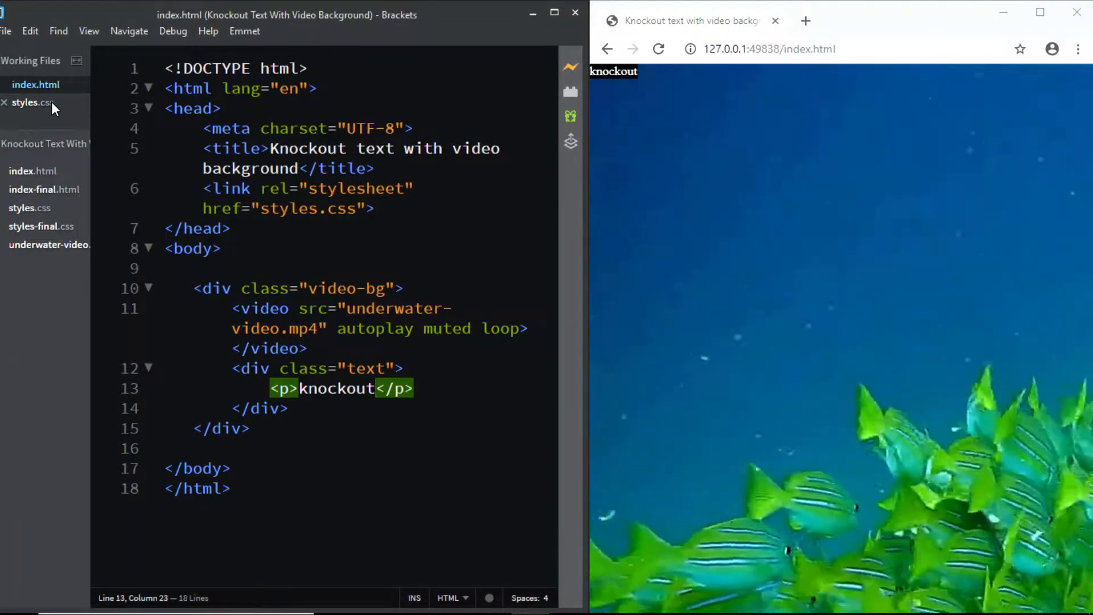
# - In styles.css, add a * reset rule with margin 0, padding 0 and border-box sizing
pyautogui.click(33, 102)
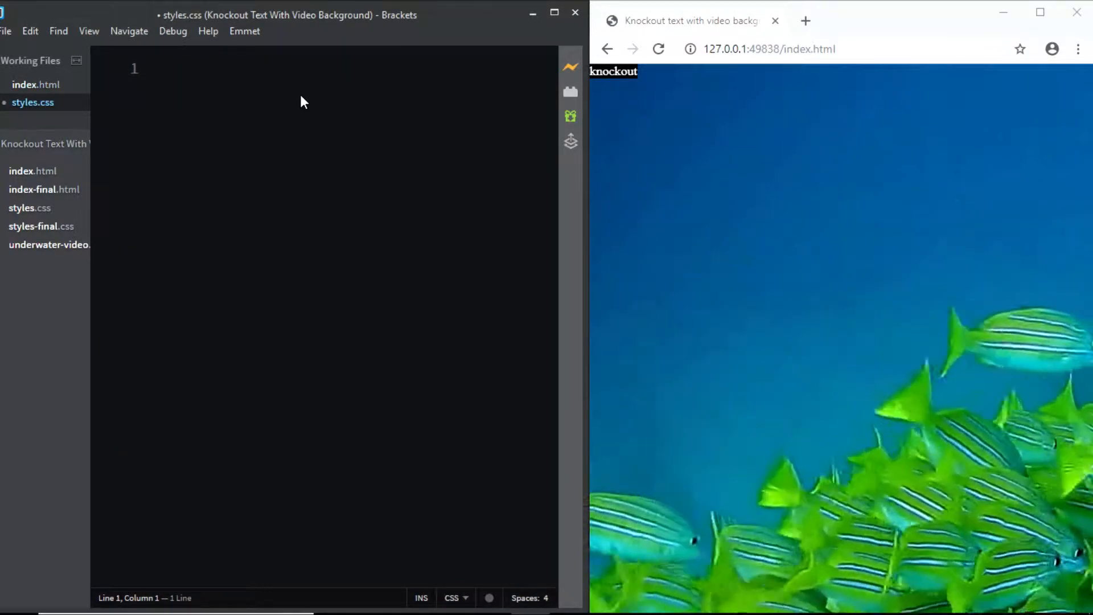
pyautogui.write('*{}')
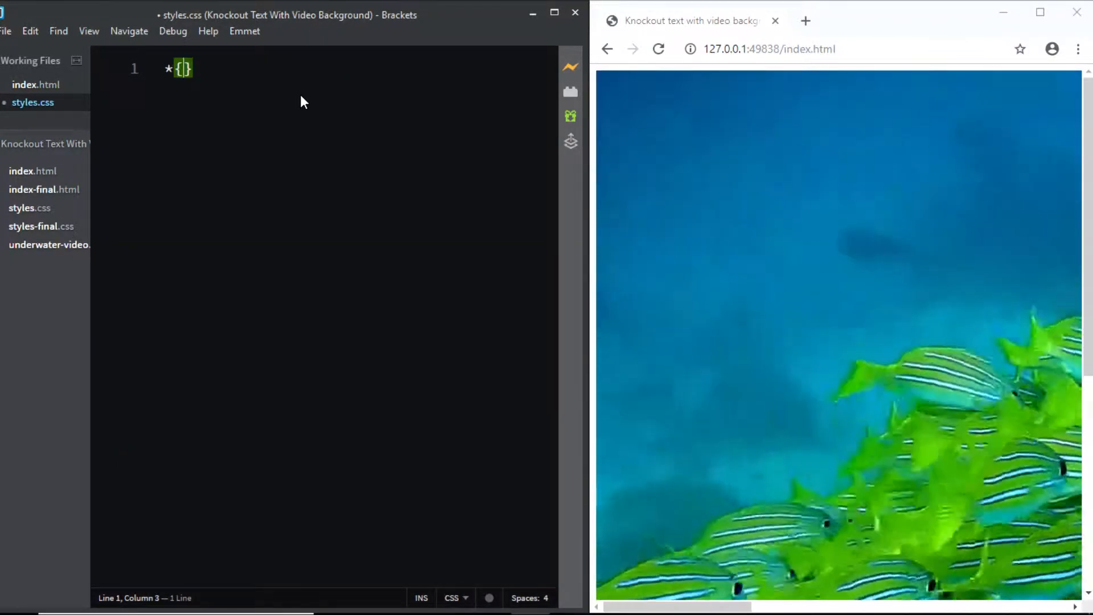
pyautogui.write('margin: 0;')
pyautogui.write('padding: 0')
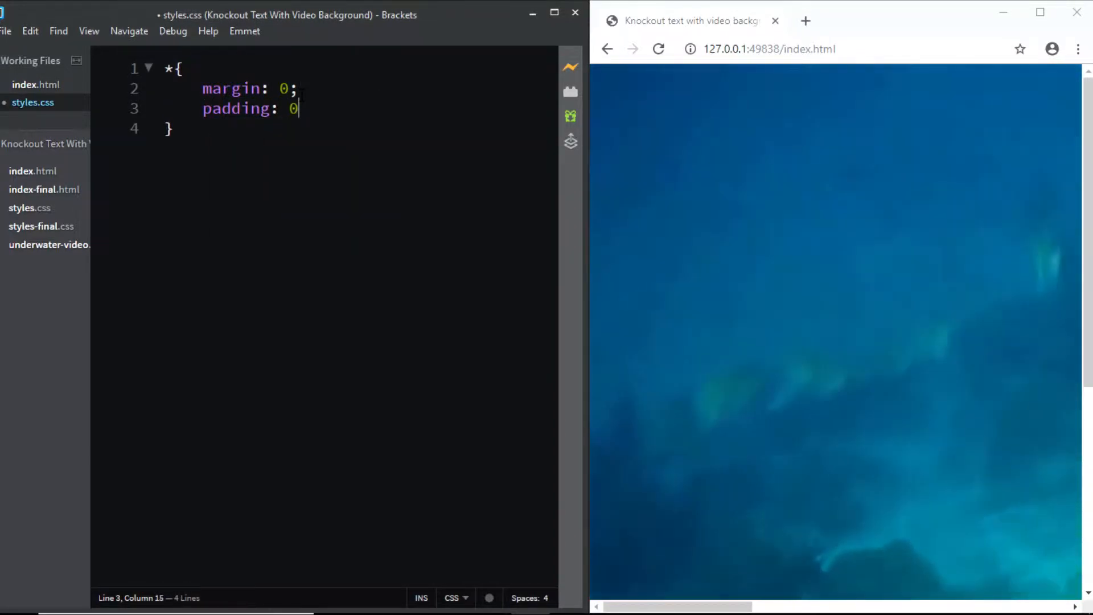
pyautogui.write('box-si')
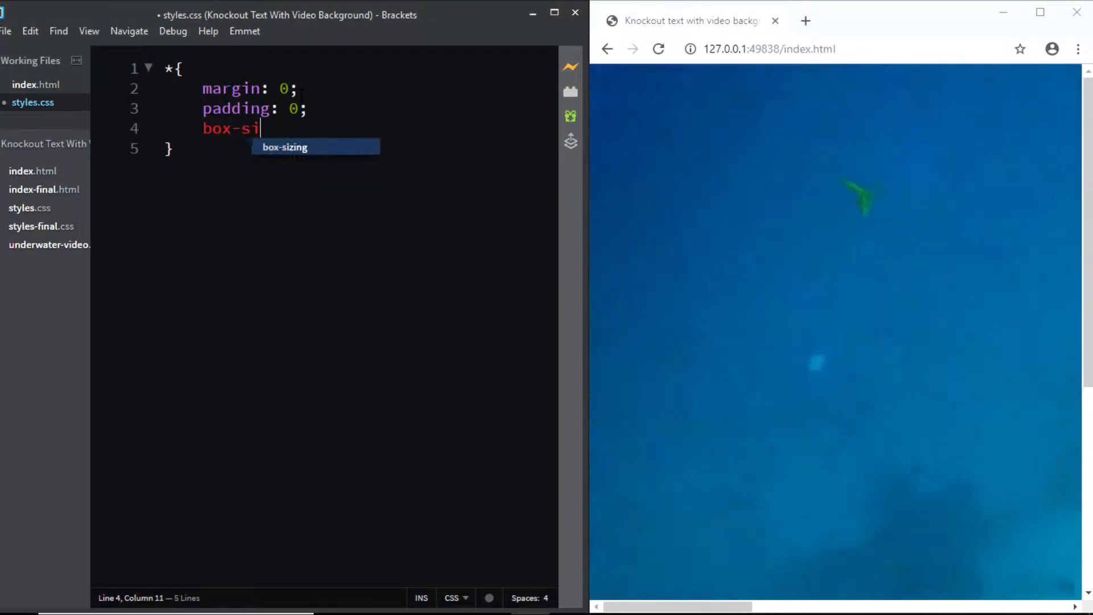
pyautogui.write('zing: border-box;')
pyautogui.write('.')
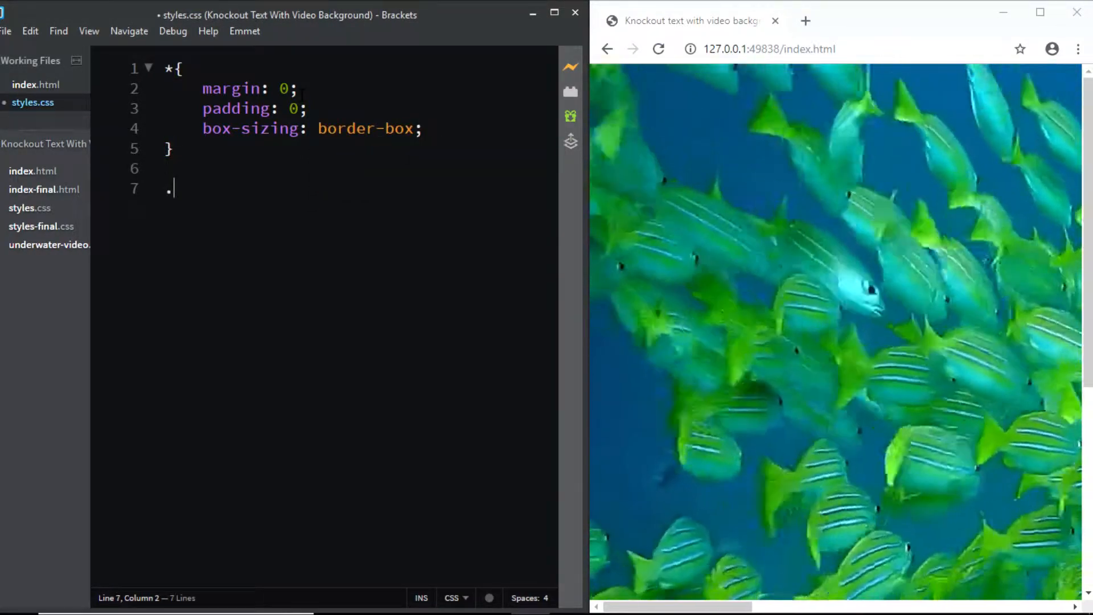
# - Add a body rule with 100% height, 100% width and hidden overflow
pyautogui.write('body{')
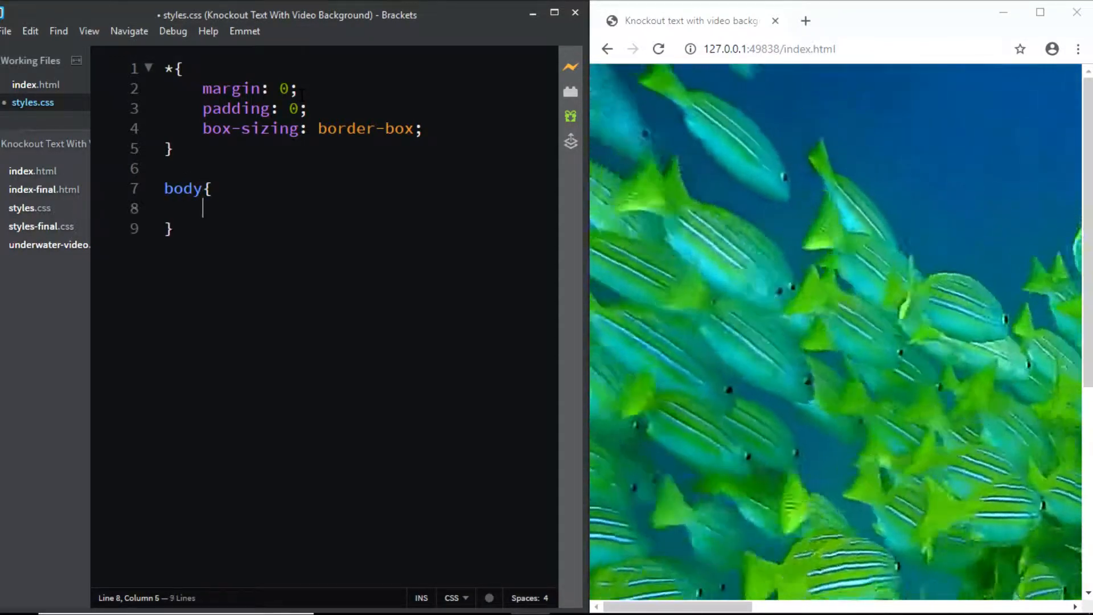
pyautogui.write('height: 100')
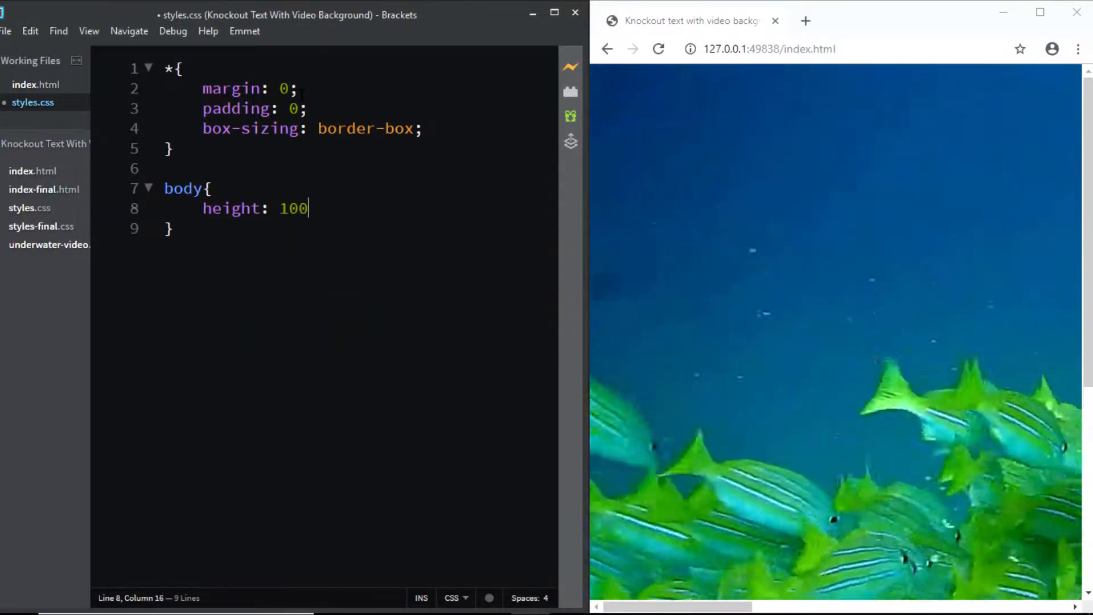
pyautogui.write('%;')
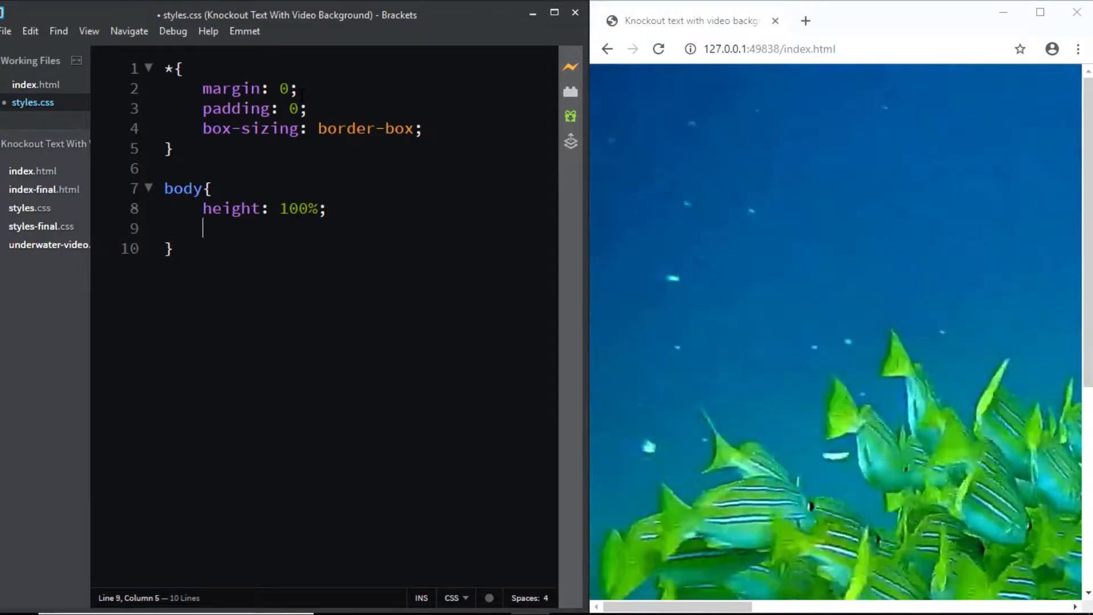
pyautogui.write('width: 100')
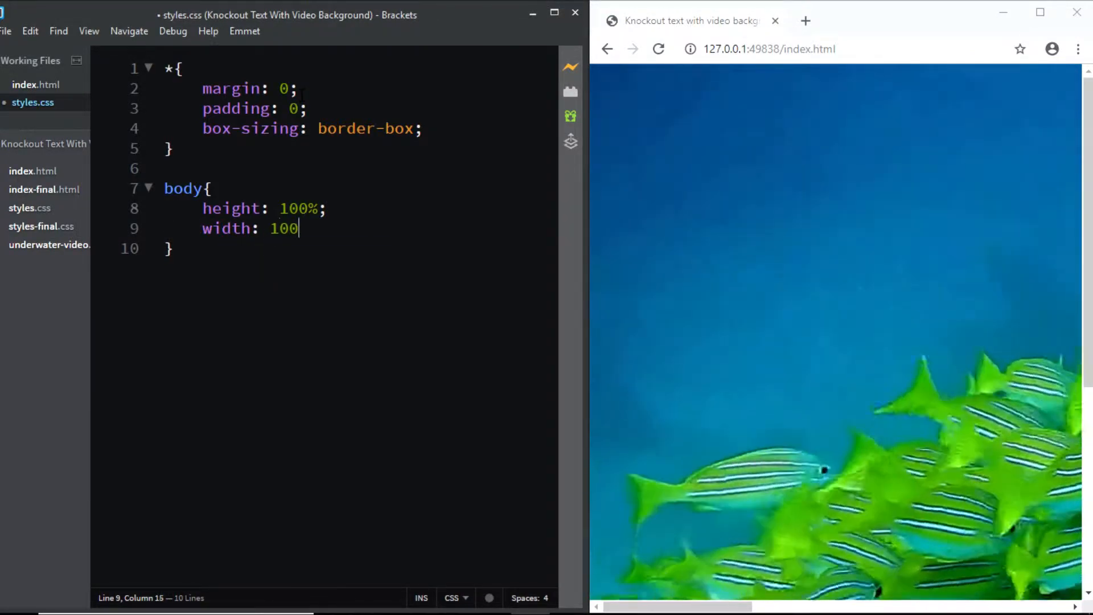
pyautogui.write('%;')
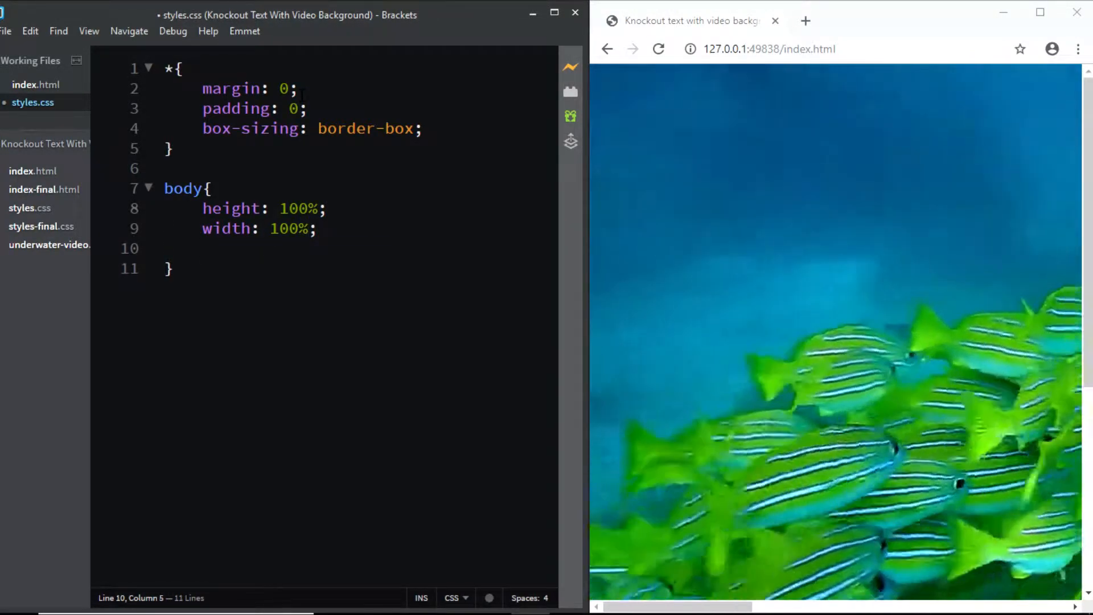
pyautogui.write('overflow: hidden;')
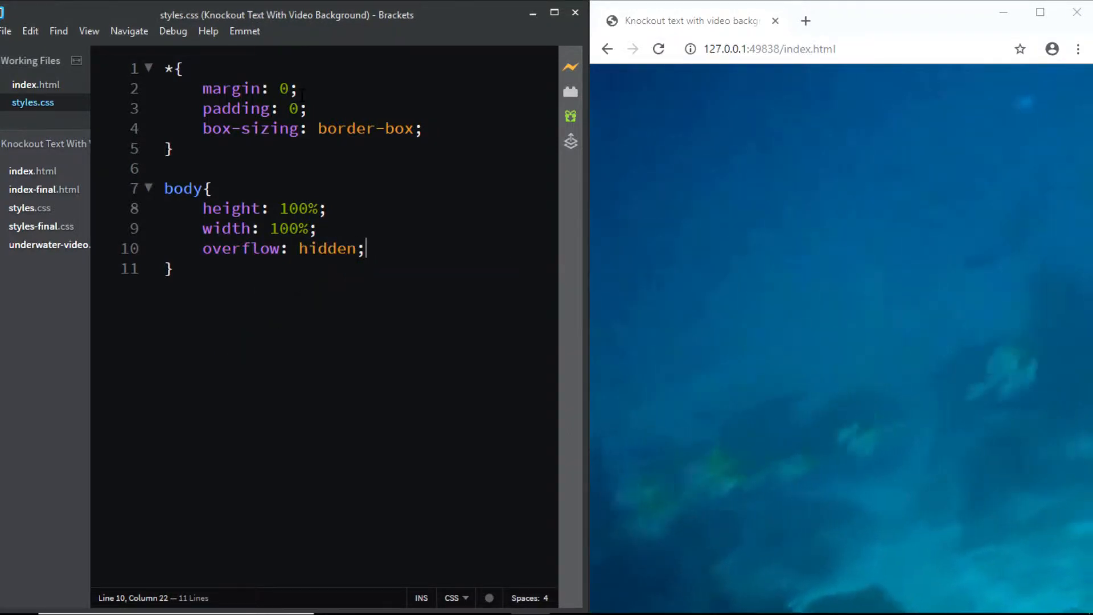
pyautogui.write('.')
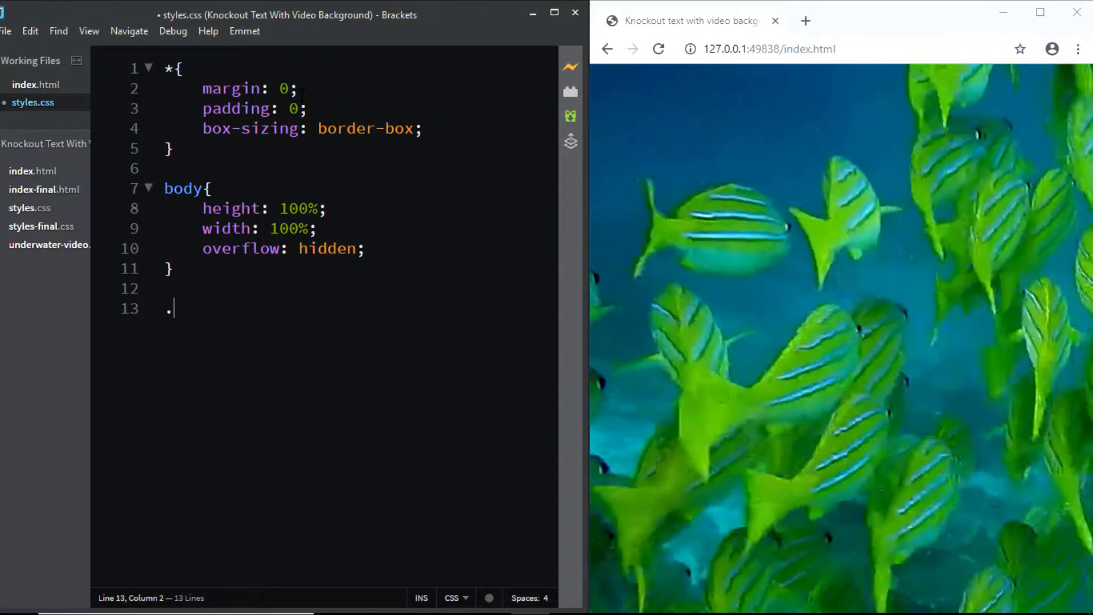
# - Start the .text rule with absolute position, top 0 and 12vw font size
pyautogui.write('text')
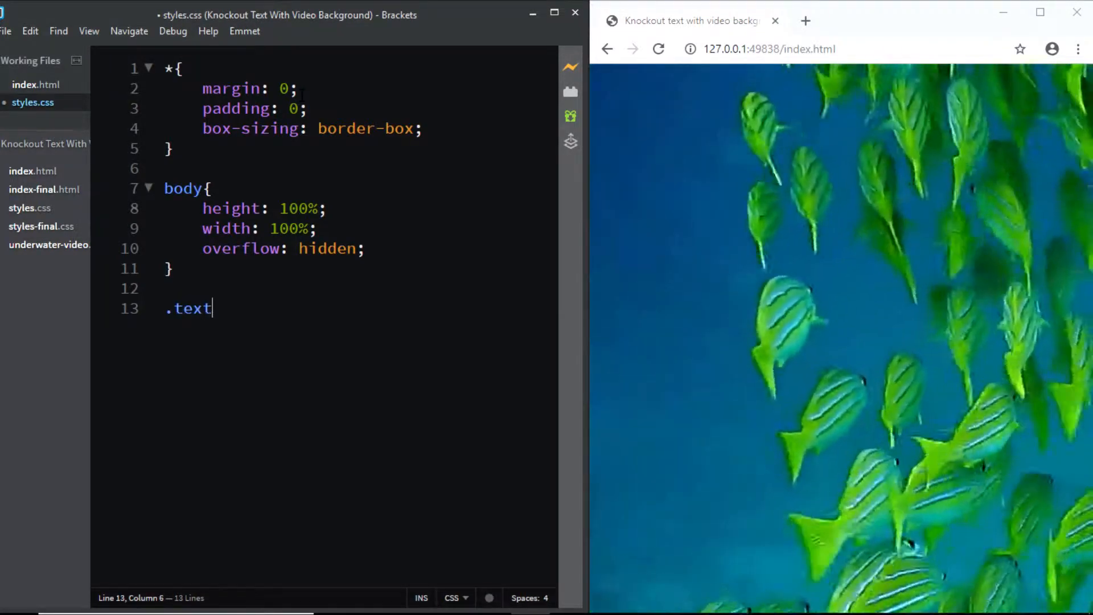
pyautogui.write('{')
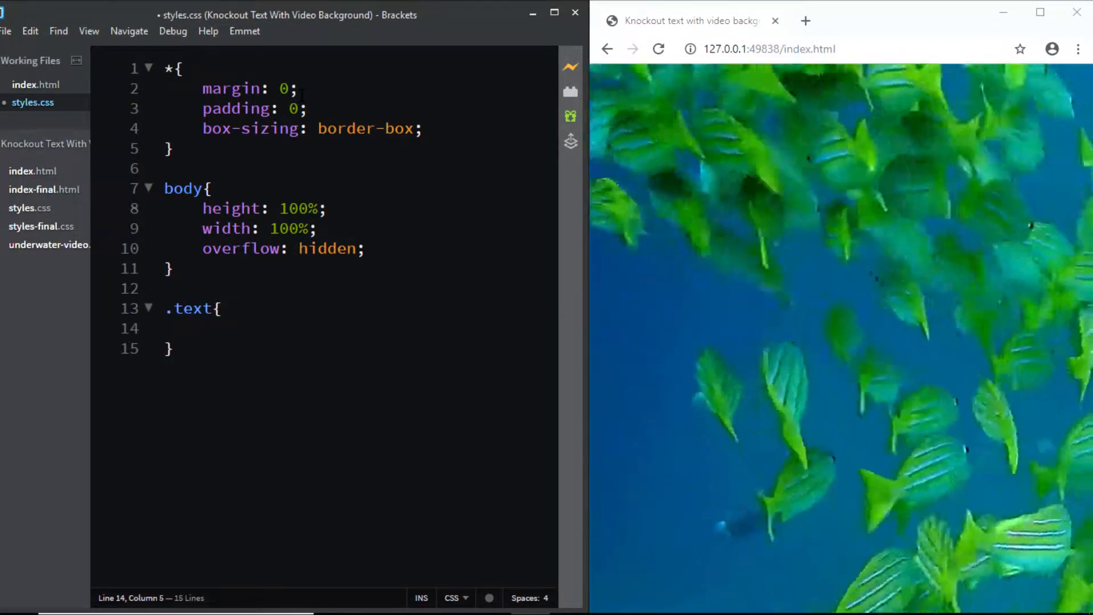
pyautogui.write('position: abs')
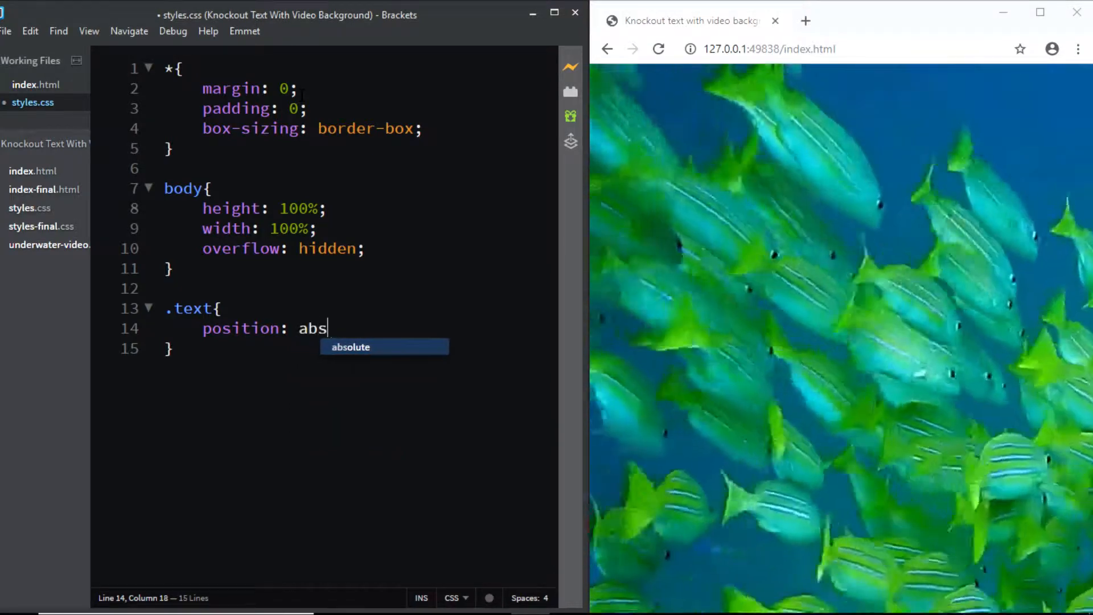
pyautogui.press('Enter')
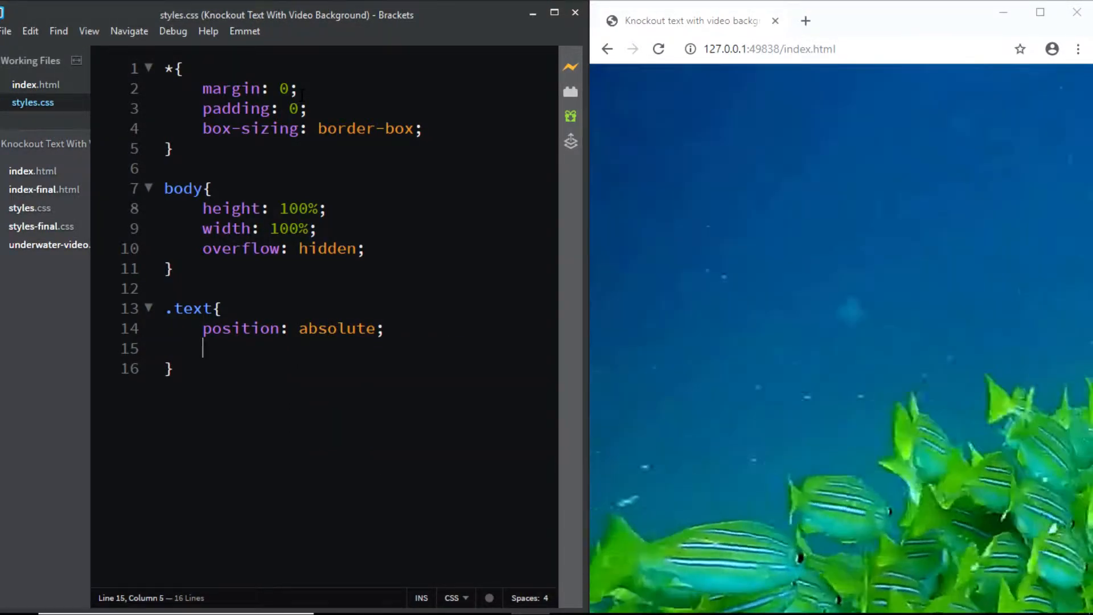
pyautogui.write('top: 0;')
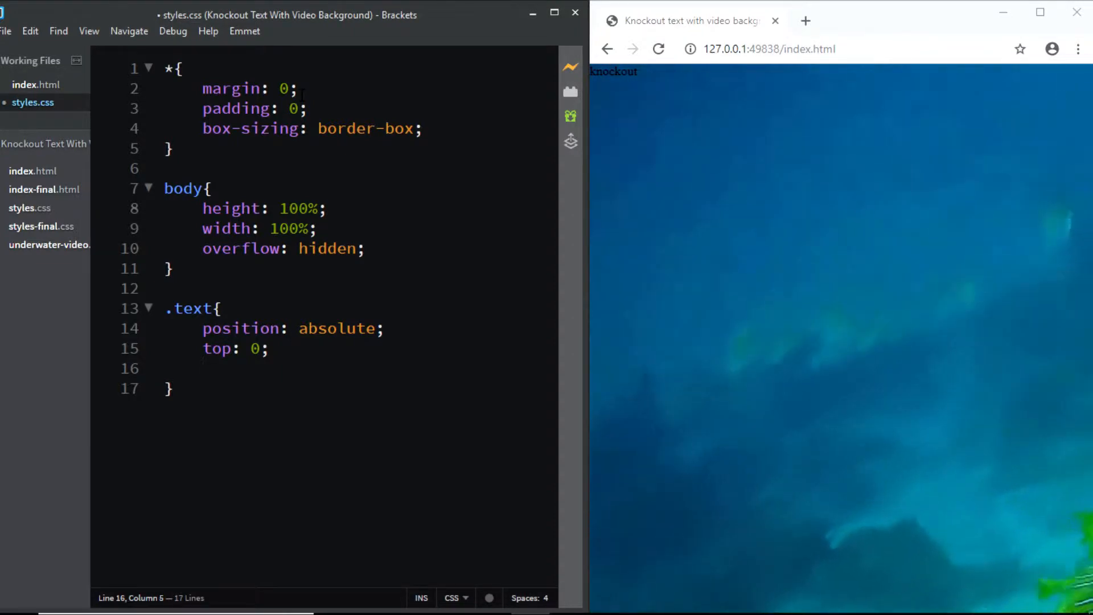
pyautogui.write('font-size: 12')
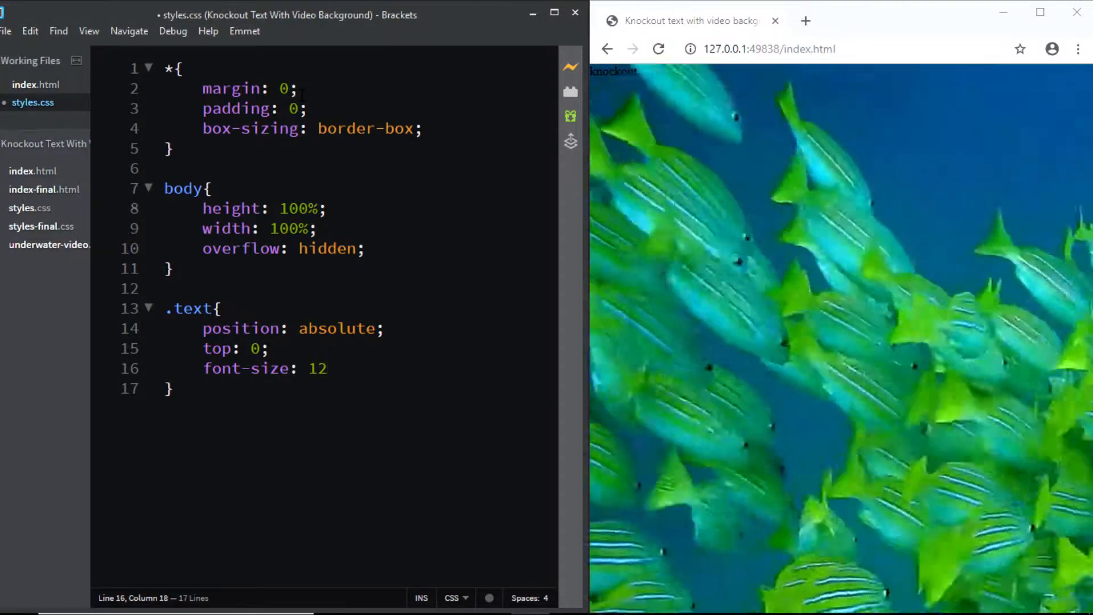
pyautogui.write('vw;')
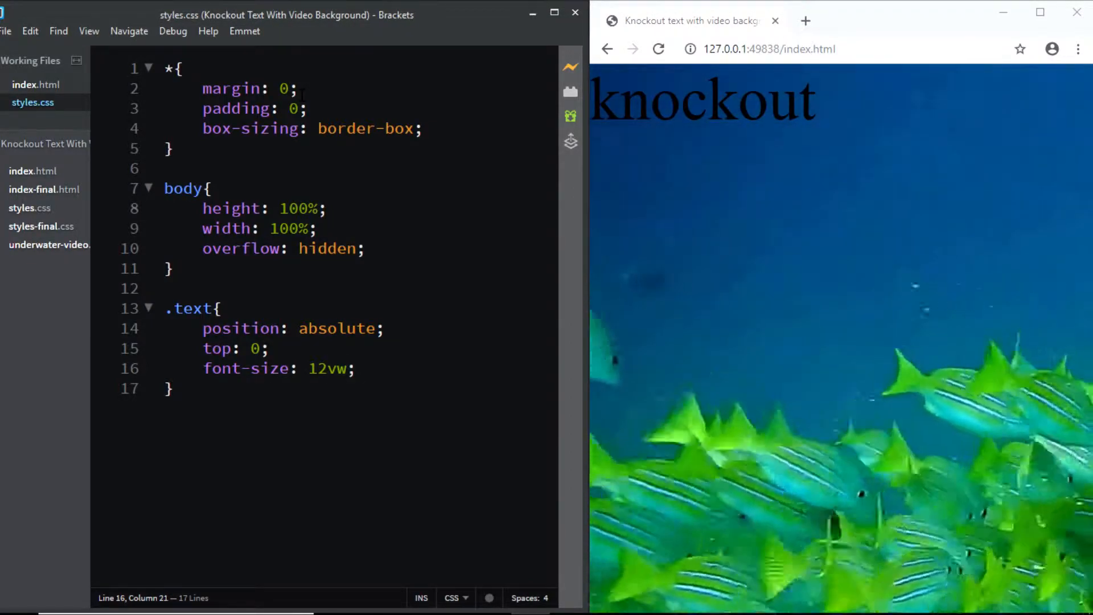
pyautogui.press('enter')
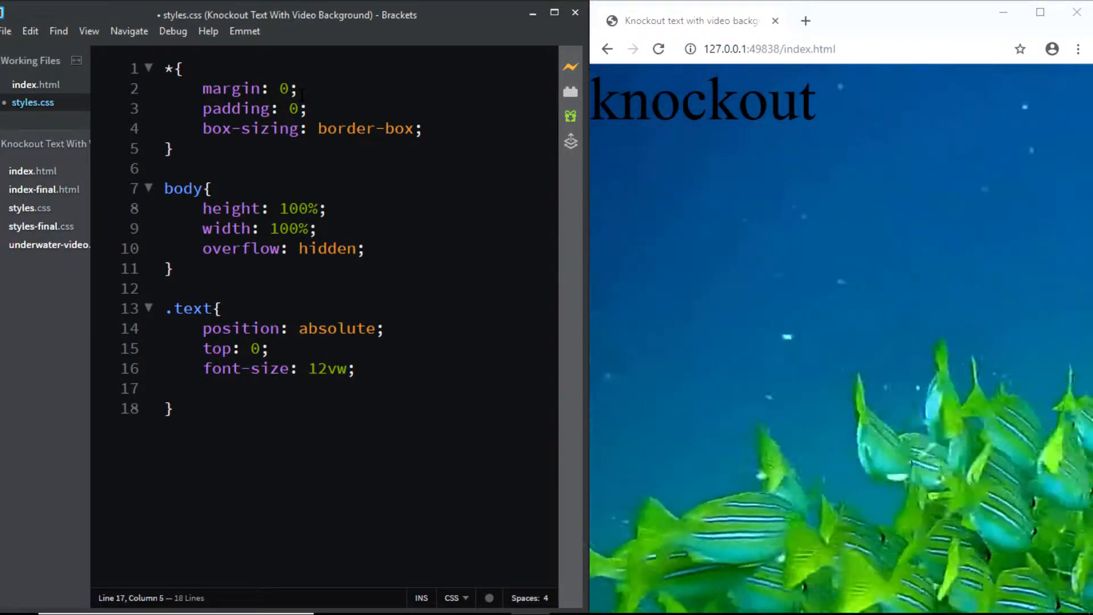
# - Give .text white #fff colour, black #000 background, and 100% width and height
pyautogui.write('color: #')
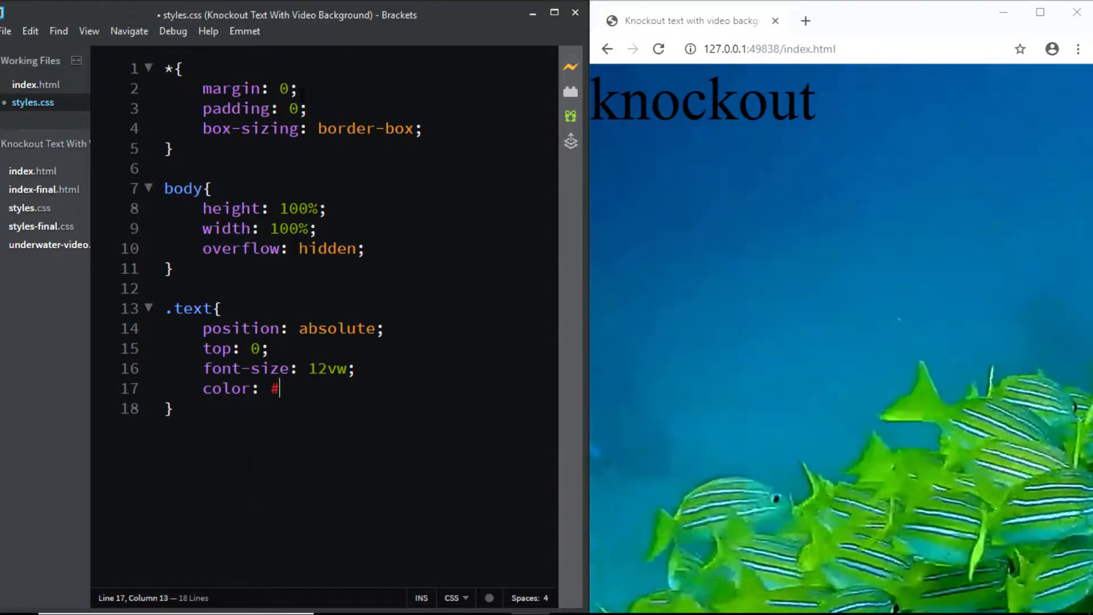
pyautogui.write('fff;')
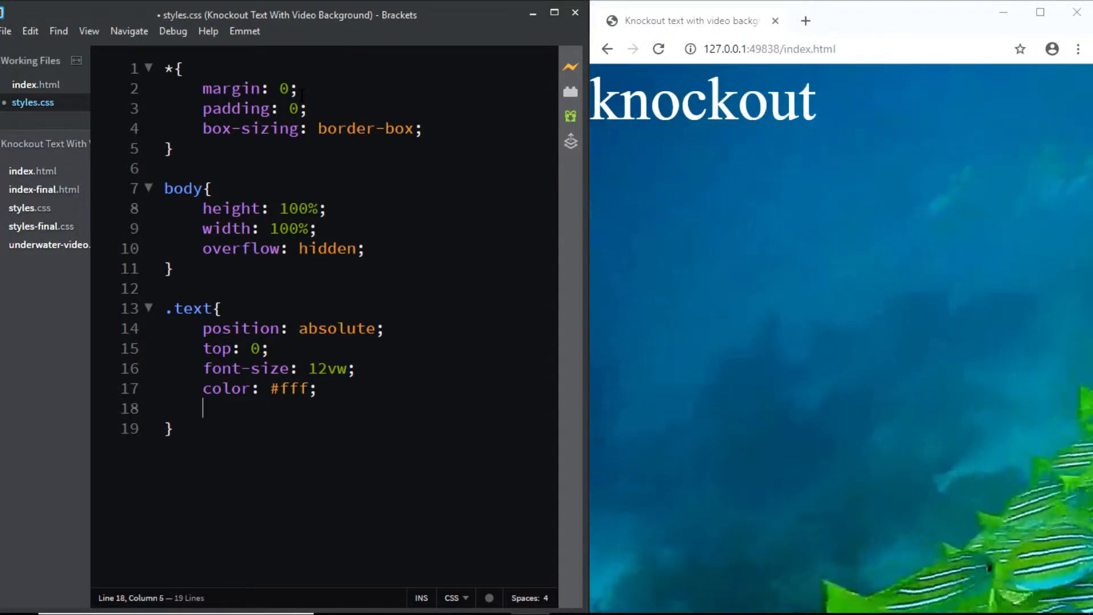
pyautogui.write('background:')
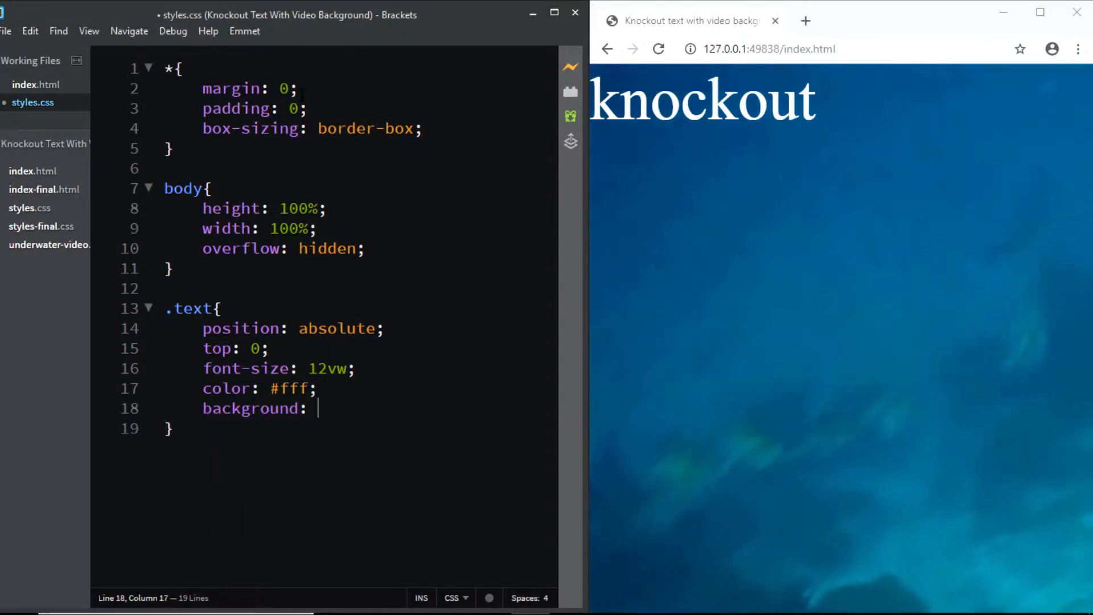
pyautogui.write('#000;')
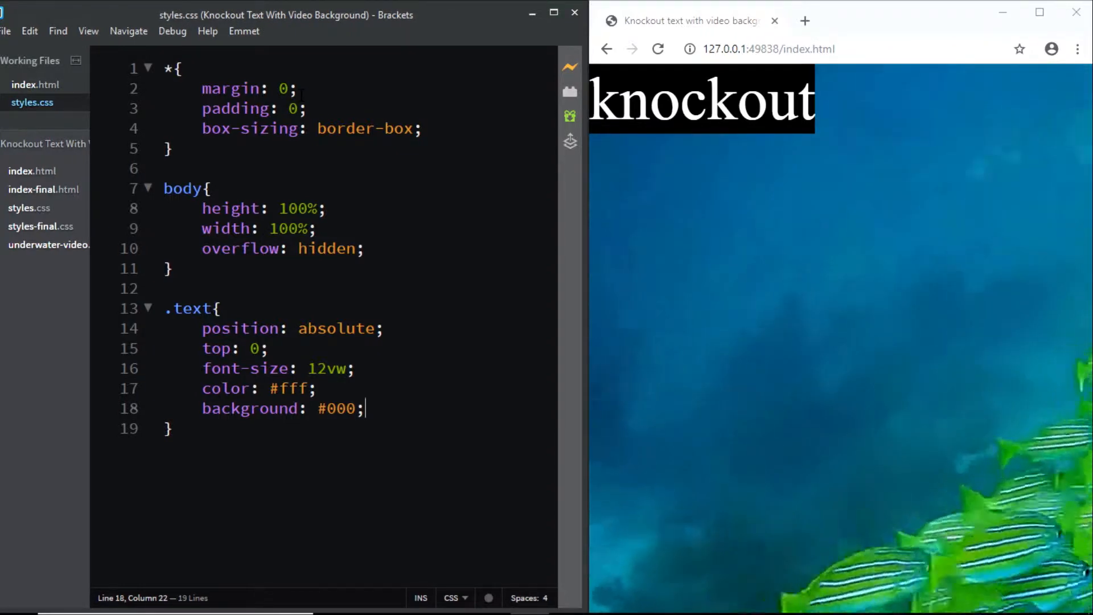
pyautogui.press('enter')
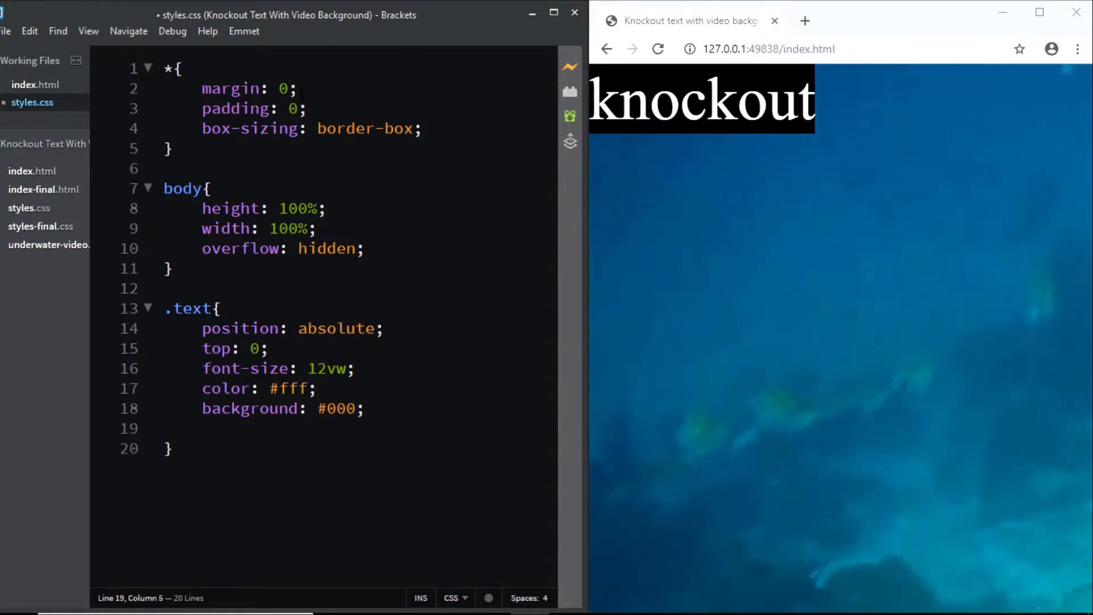
pyautogui.write('width:')
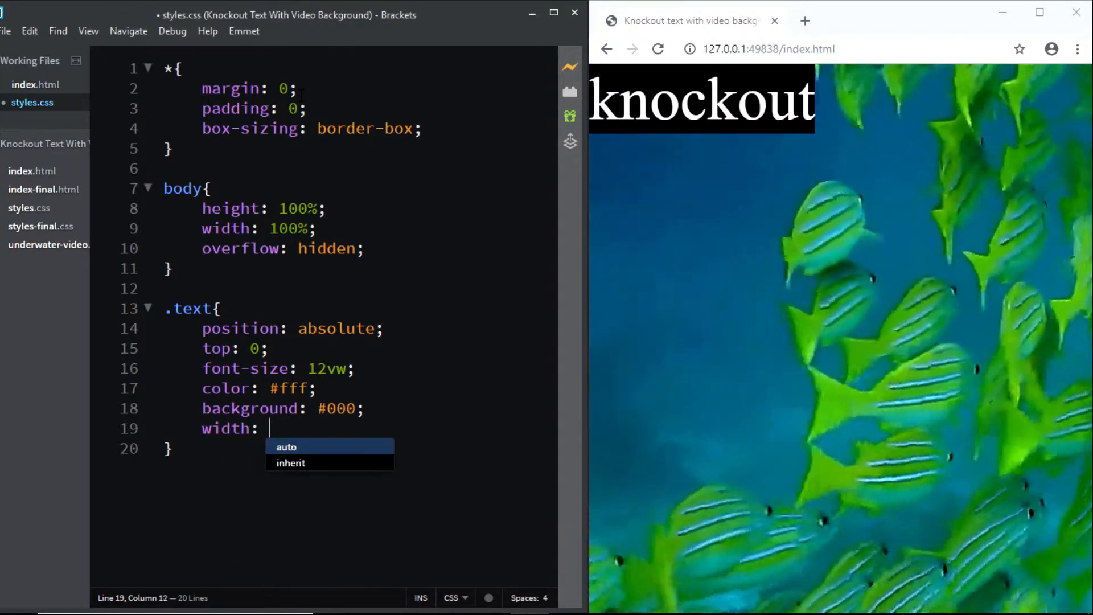
pyautogui.write('100%;')
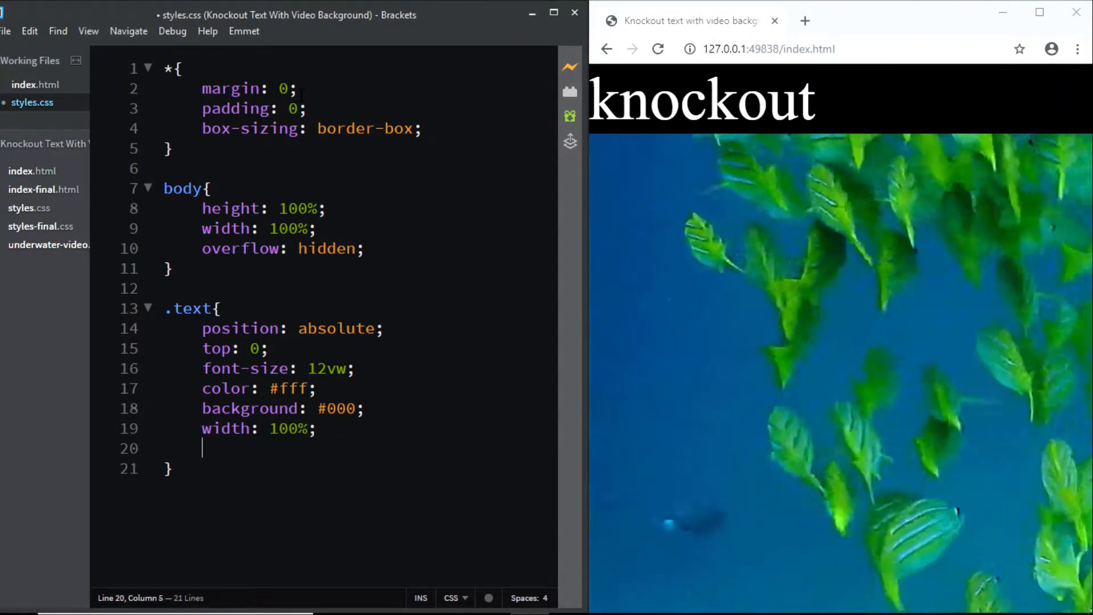
pyautogui.write('height: 100')
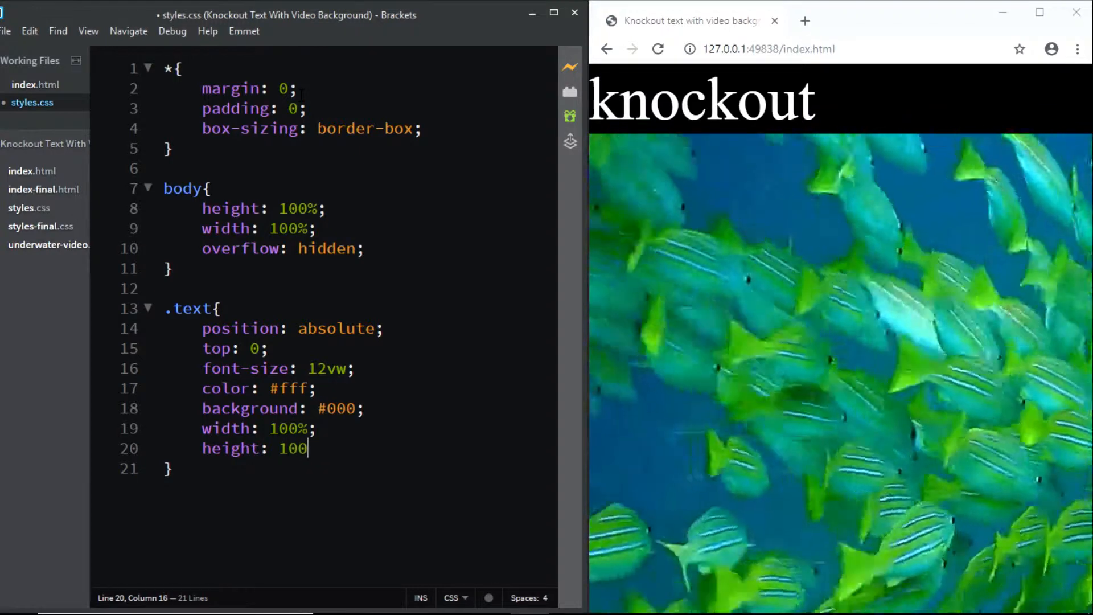
pyautogui.write('%;')
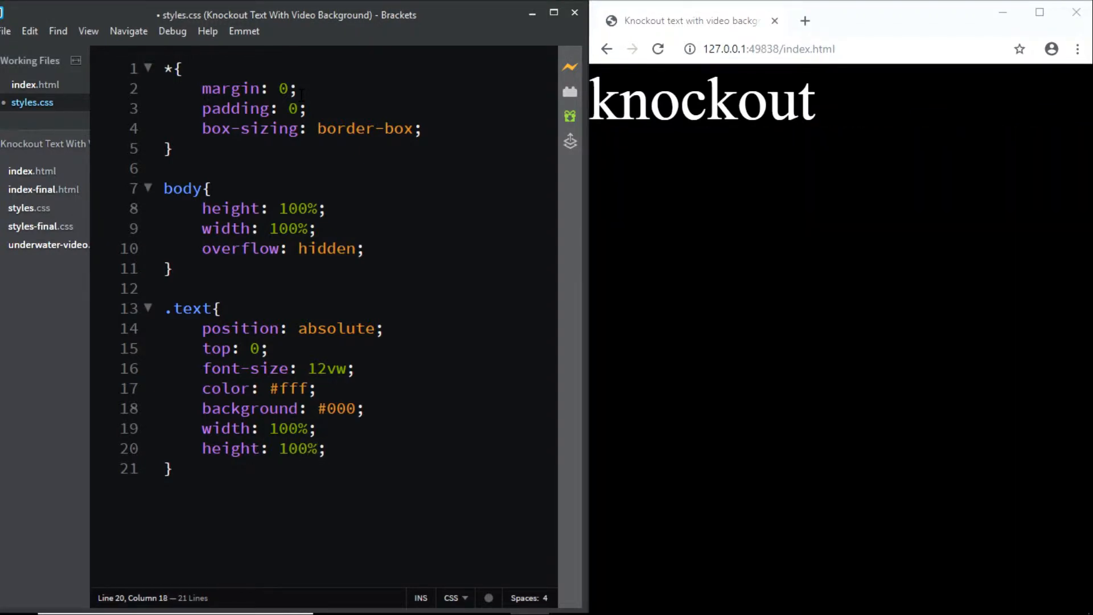
# - Centre the text with display flex, justify-content center and align-items center
pyautogui.press('Enter')
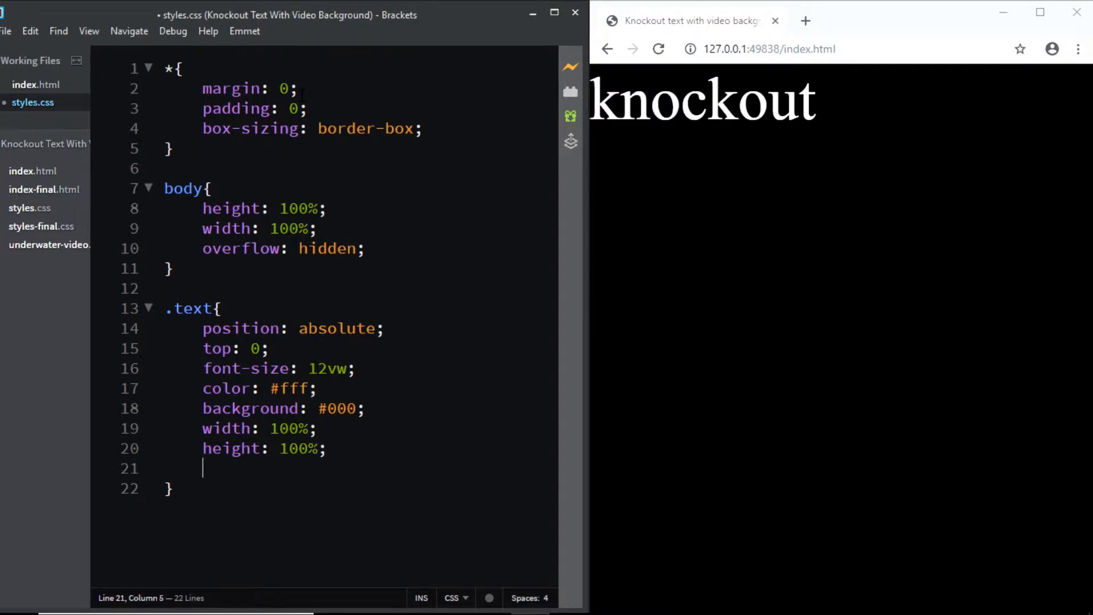
pyautogui.write('display: fl')
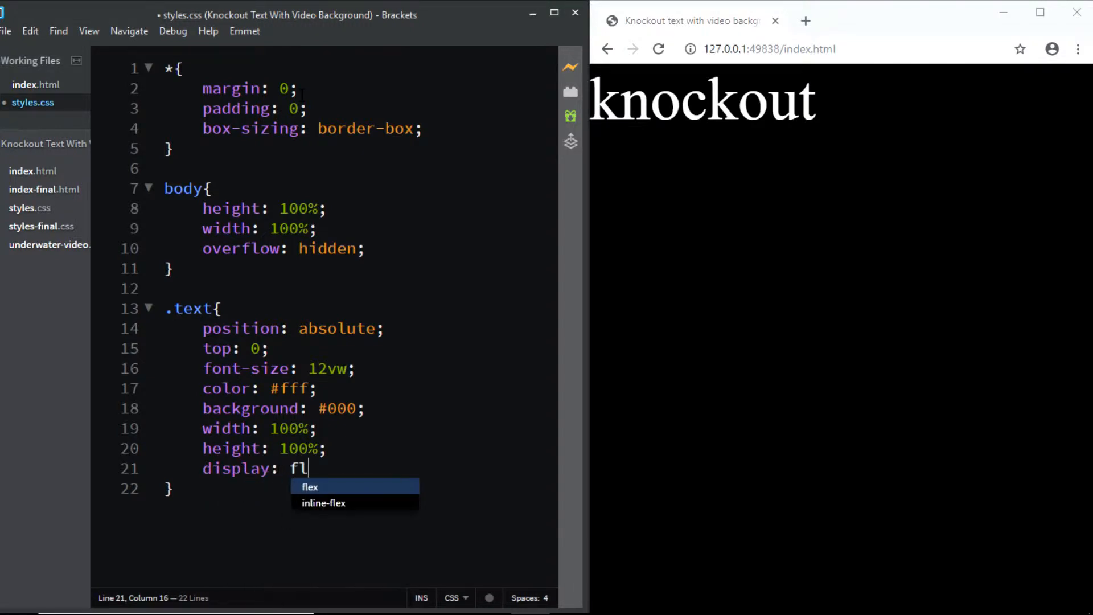
pyautogui.write('flex;')
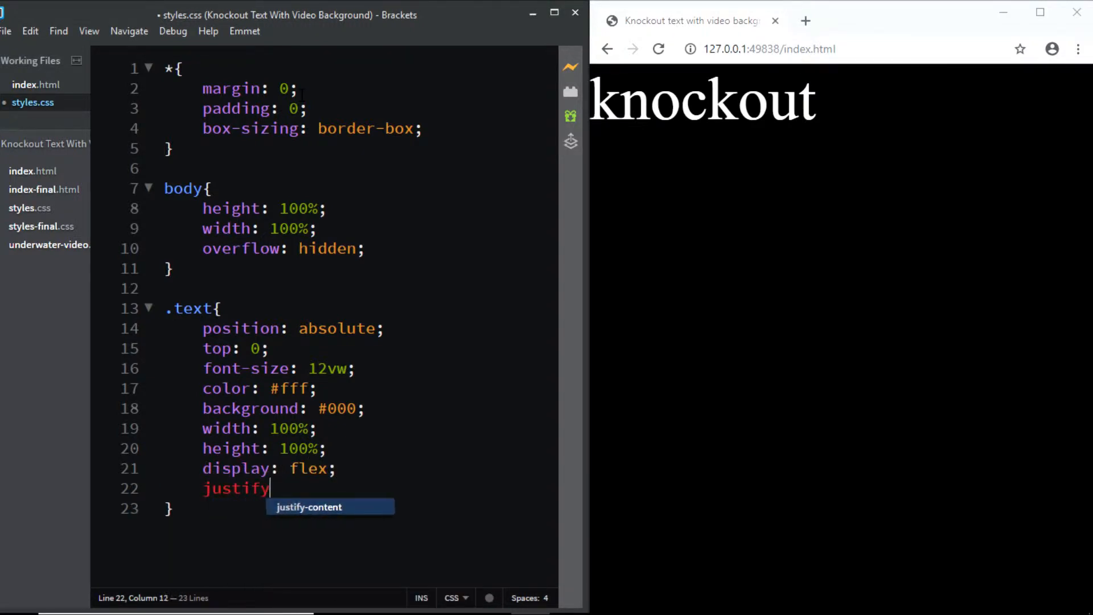
pyautogui.write('-content: center;')
pyautogui.write('align-i')
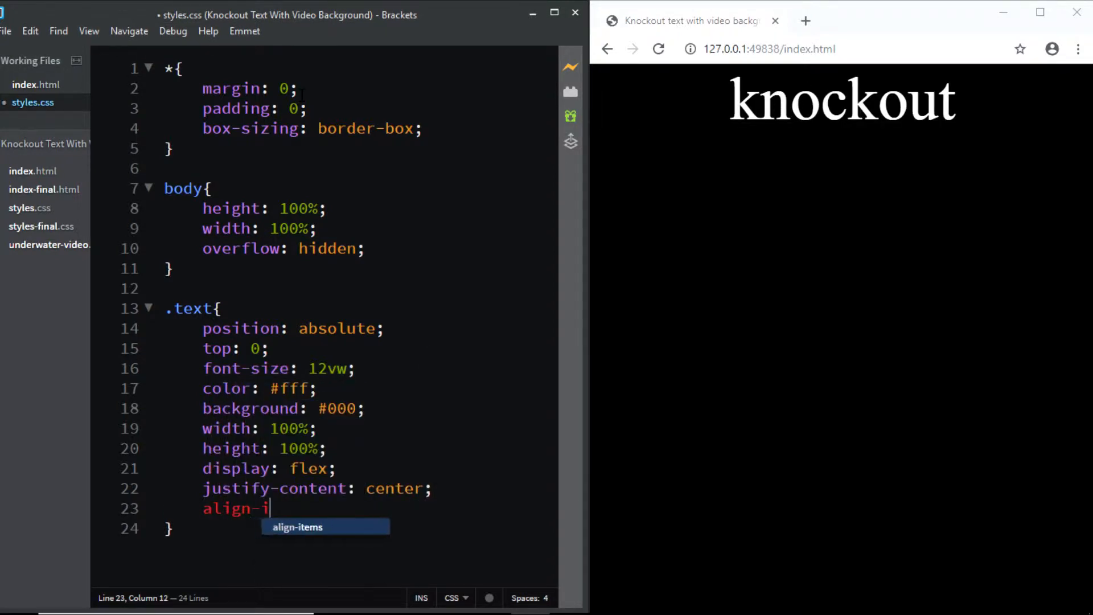
pyautogui.write('tems: center')
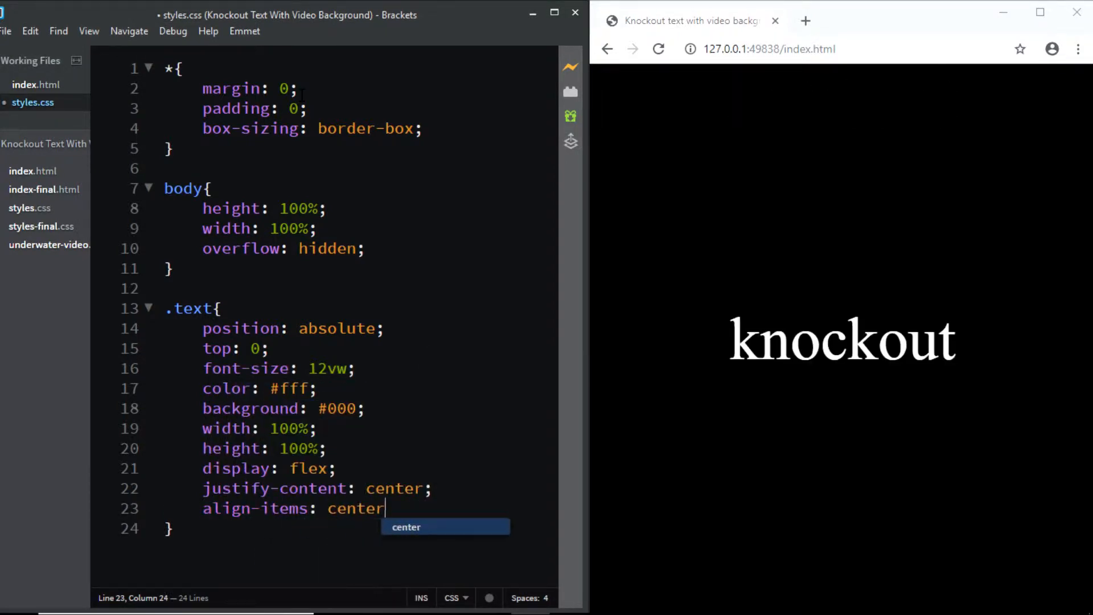
pyautogui.write(';')
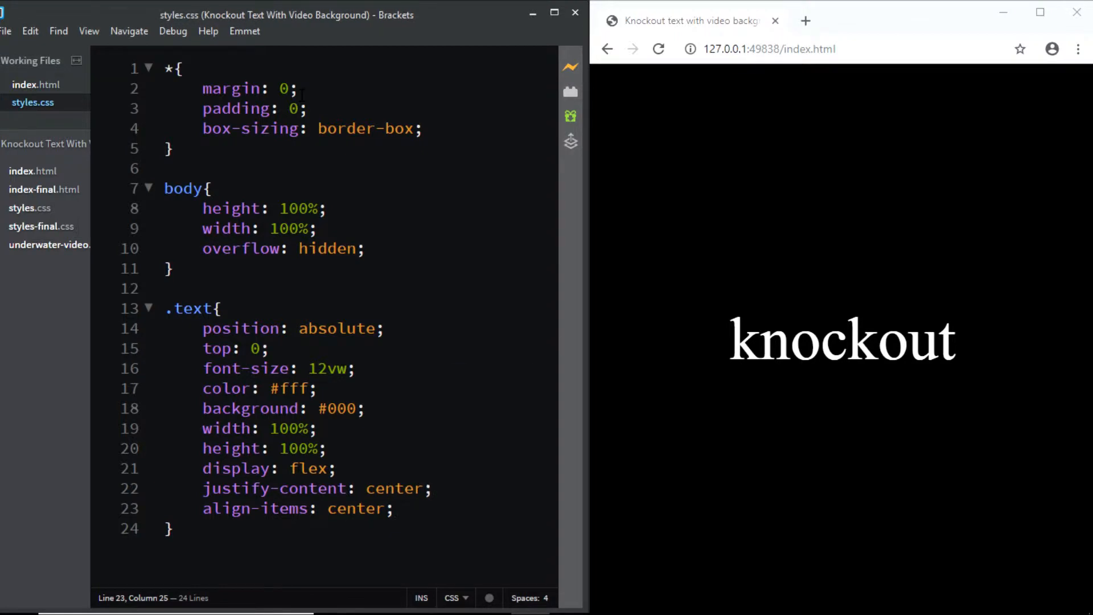
# - Set the .text font-family to helvetica and text-transform to uppercase
pyautogui.write('font-fami')
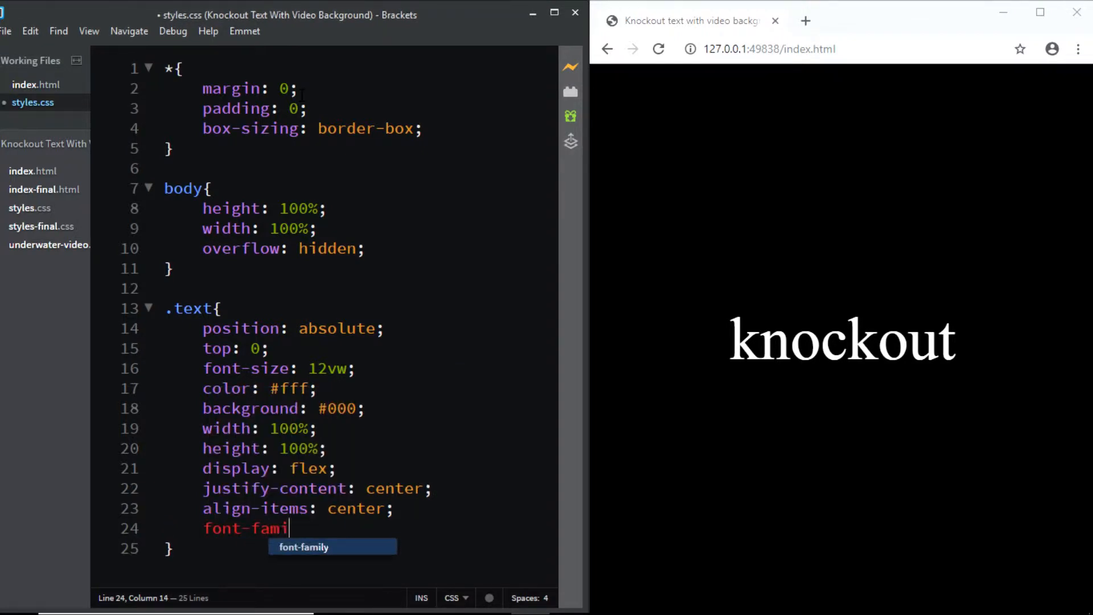
pyautogui.write('ly: helveti')
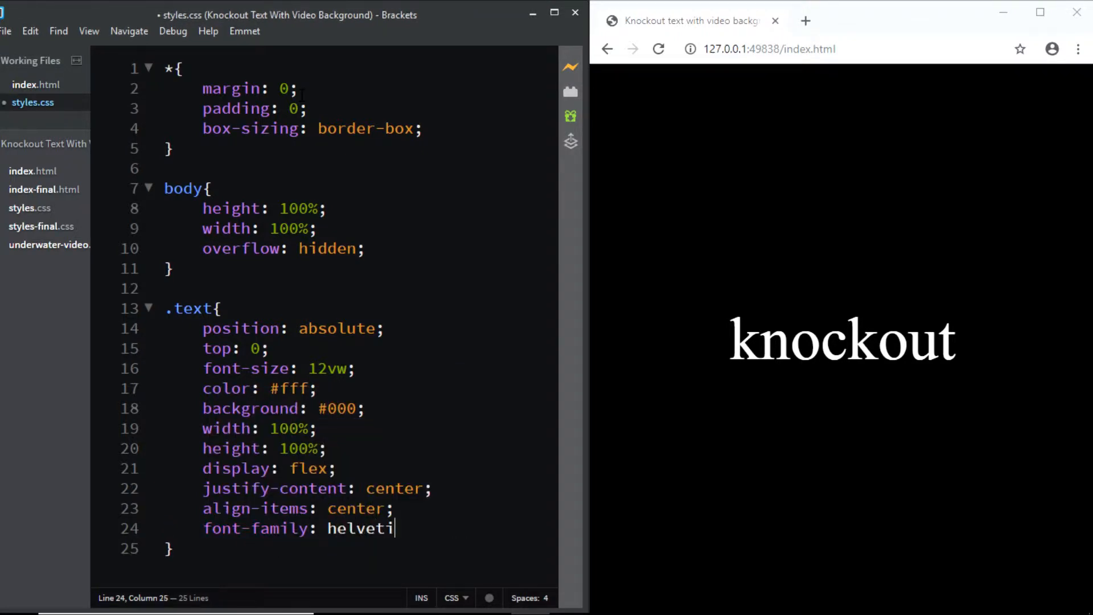
pyautogui.write('ca;')
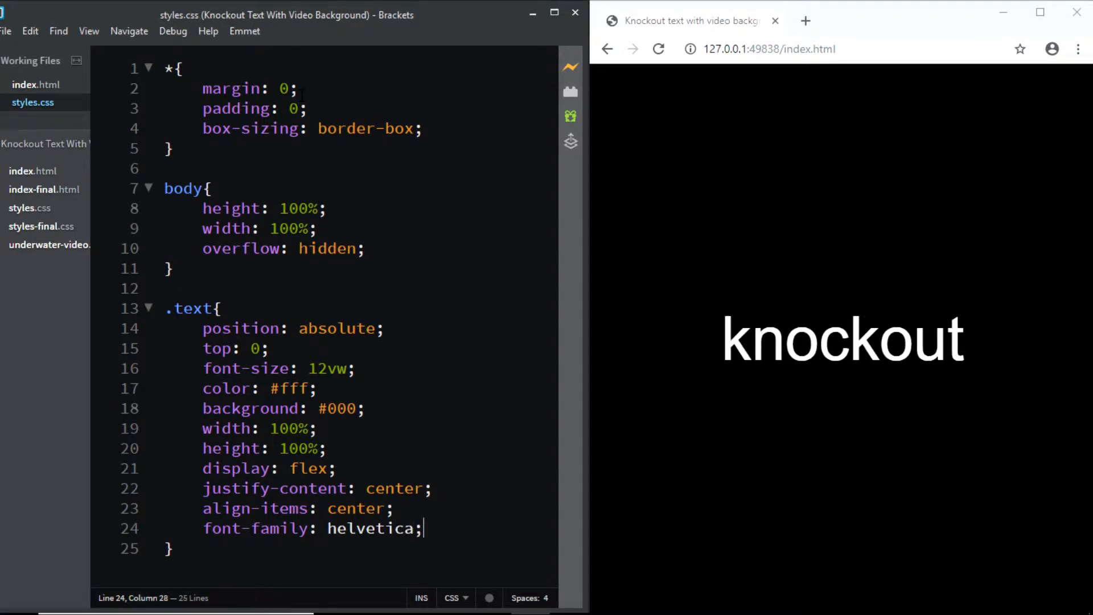
pyautogui.write('text-')
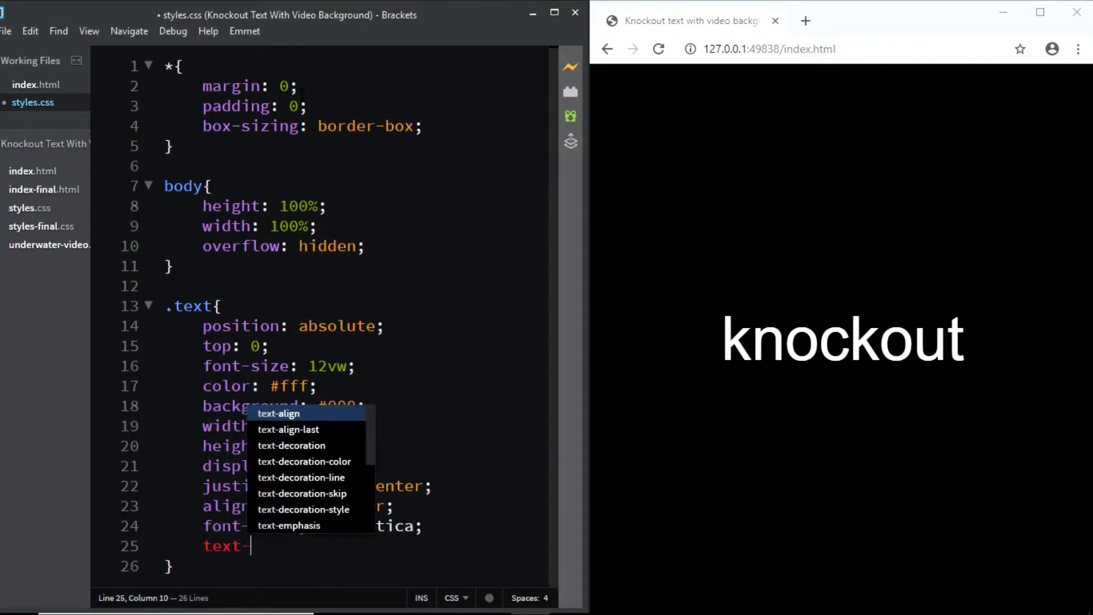
pyautogui.write('transform: uppercase;')
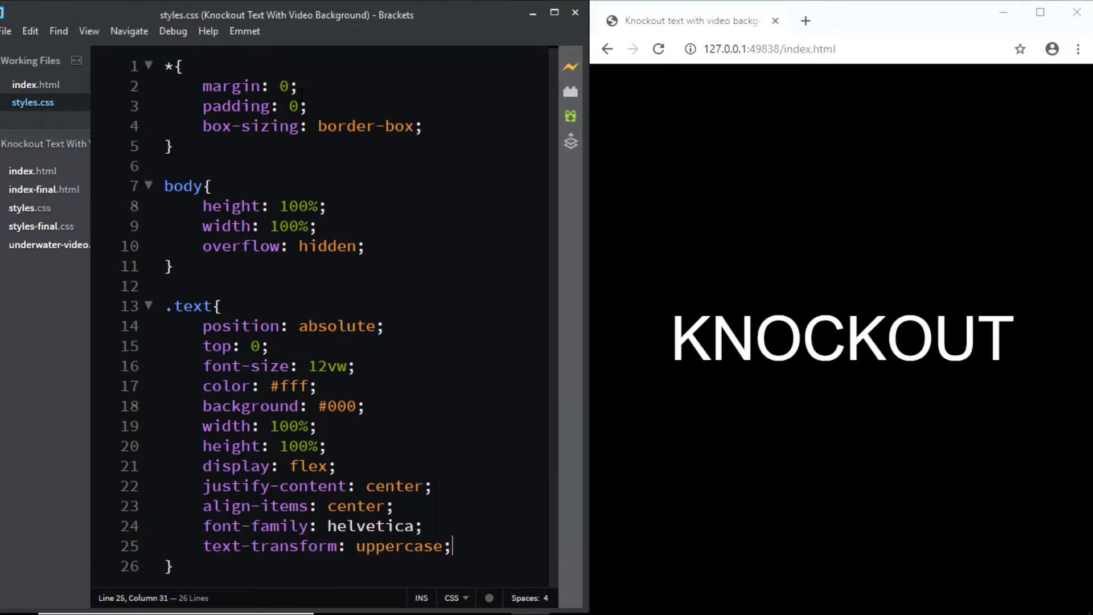
# - Add font-weight 900 and letter-spacing 0.10em to the .text rule
pyautogui.write('font-weight: 900')
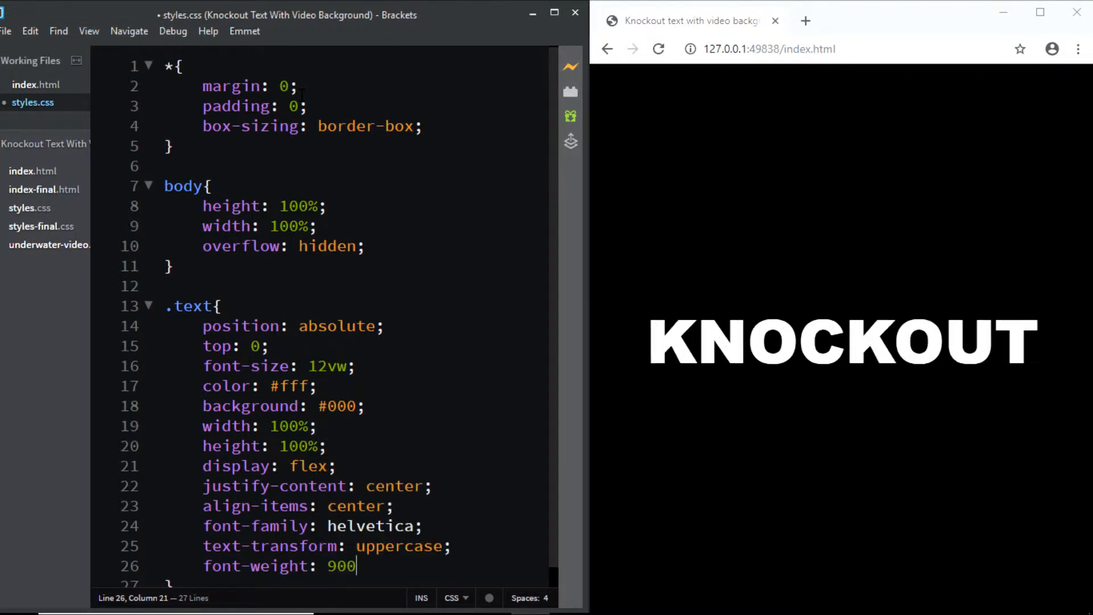
pyautogui.write(';')
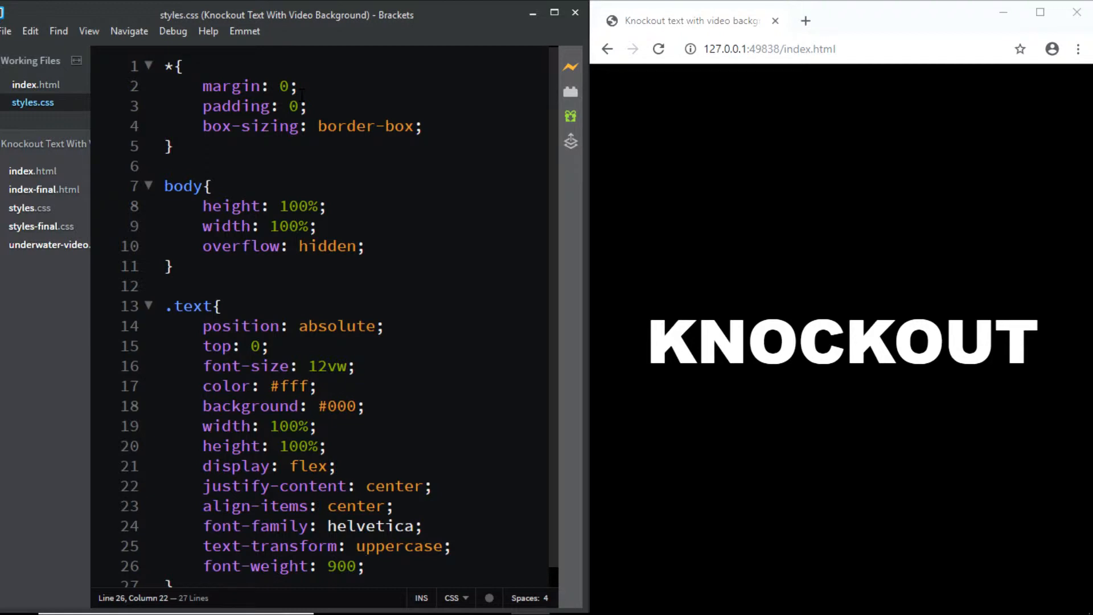
pyautogui.write('lette')
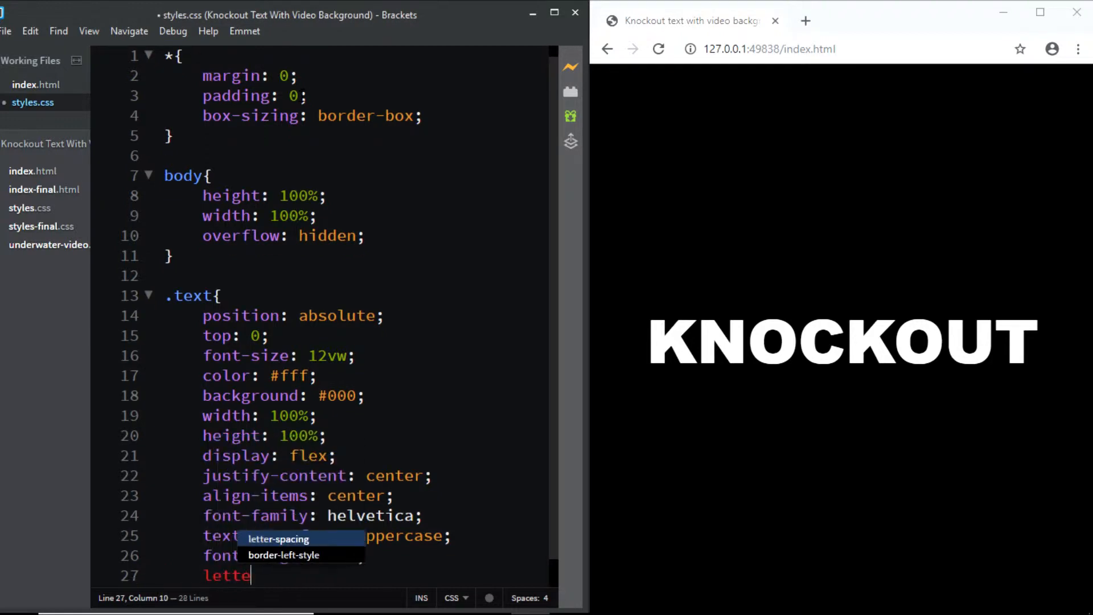
pyautogui.write('letter-spacing:')
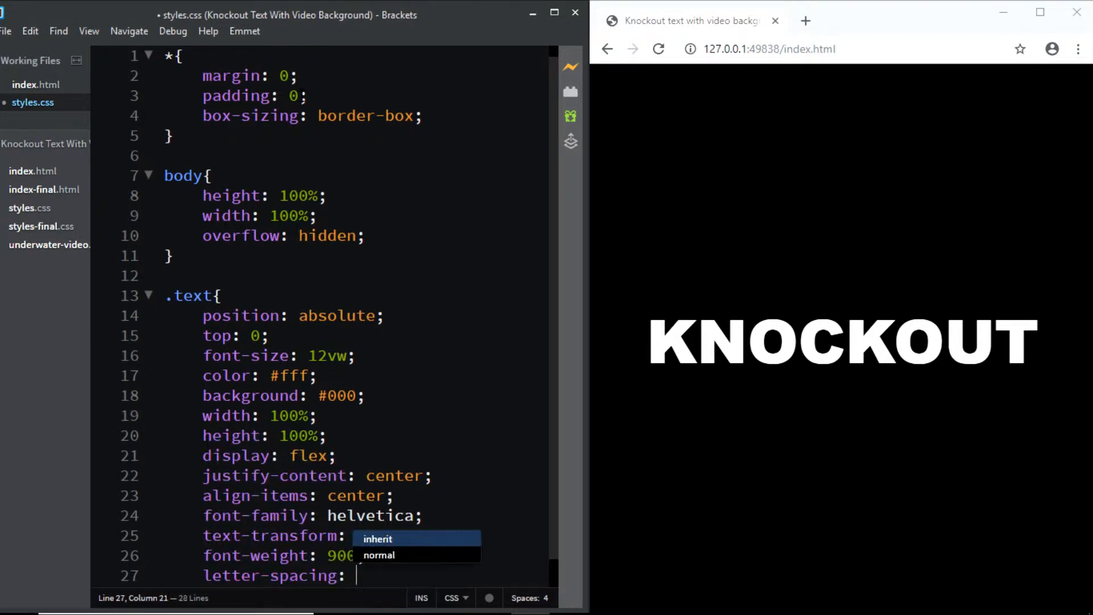
pyautogui.write('0.10')
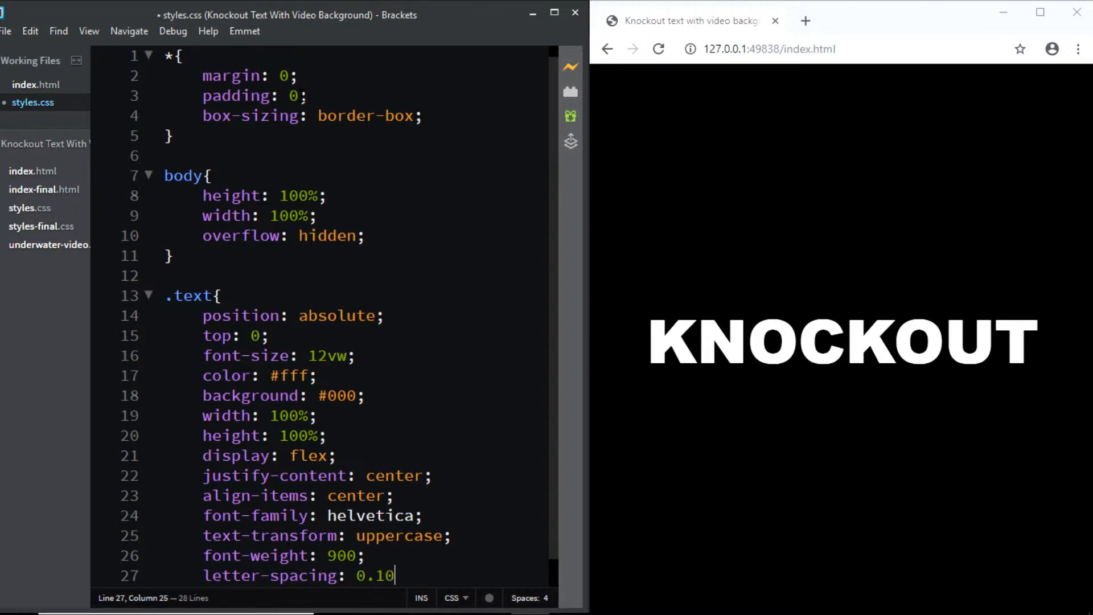
pyautogui.write('em;')
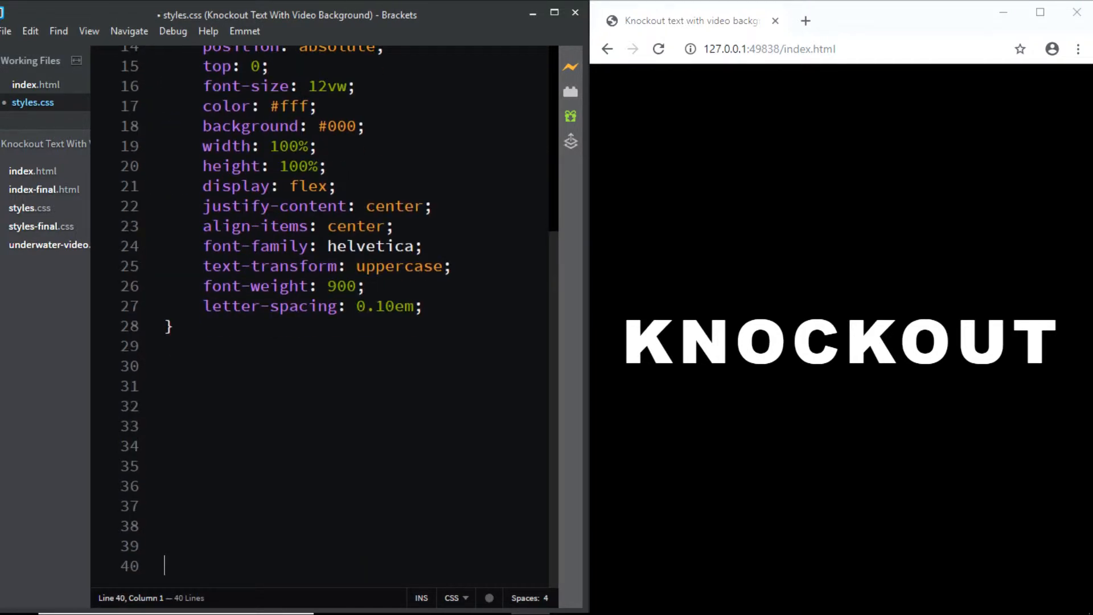
# - Add mix-blend-mode: multiply to the .text rule after letter-spacing
pyautogui.click(423, 306)
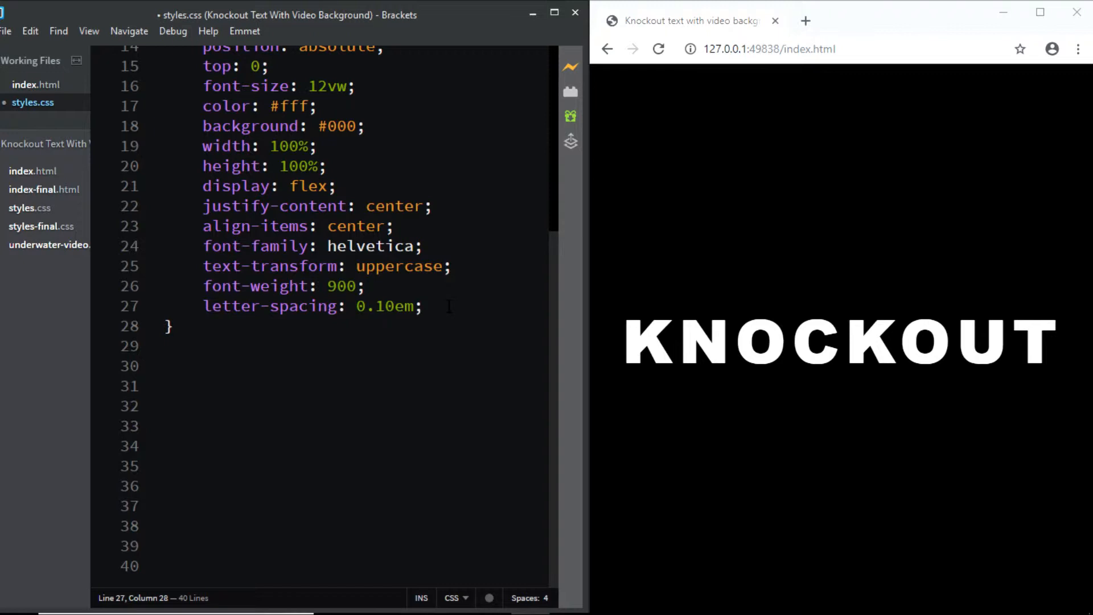
pyautogui.press('Enter')
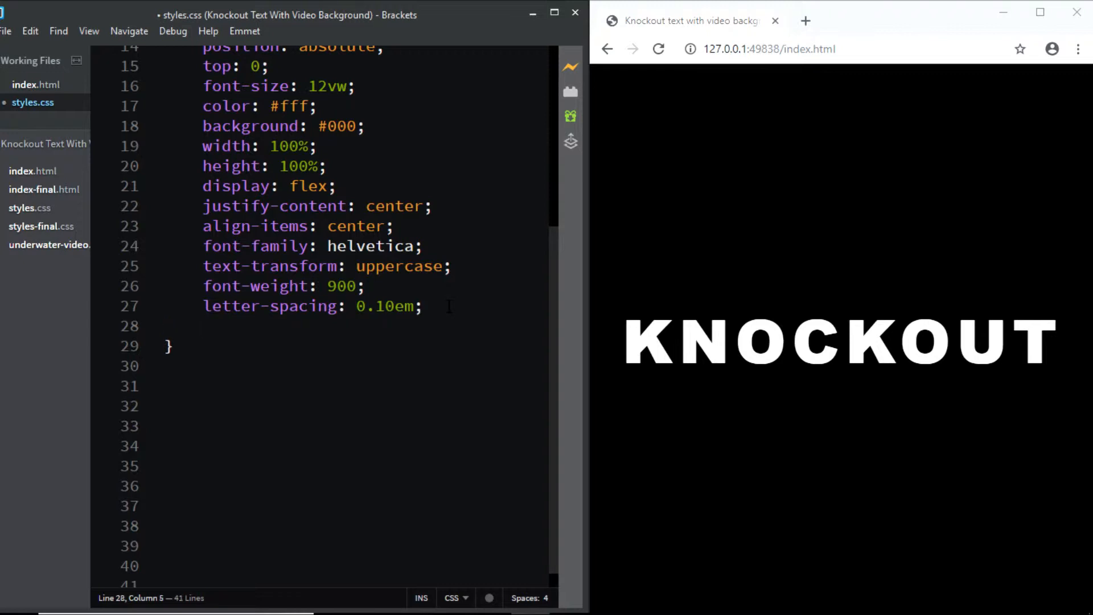
pyautogui.write('mix-')
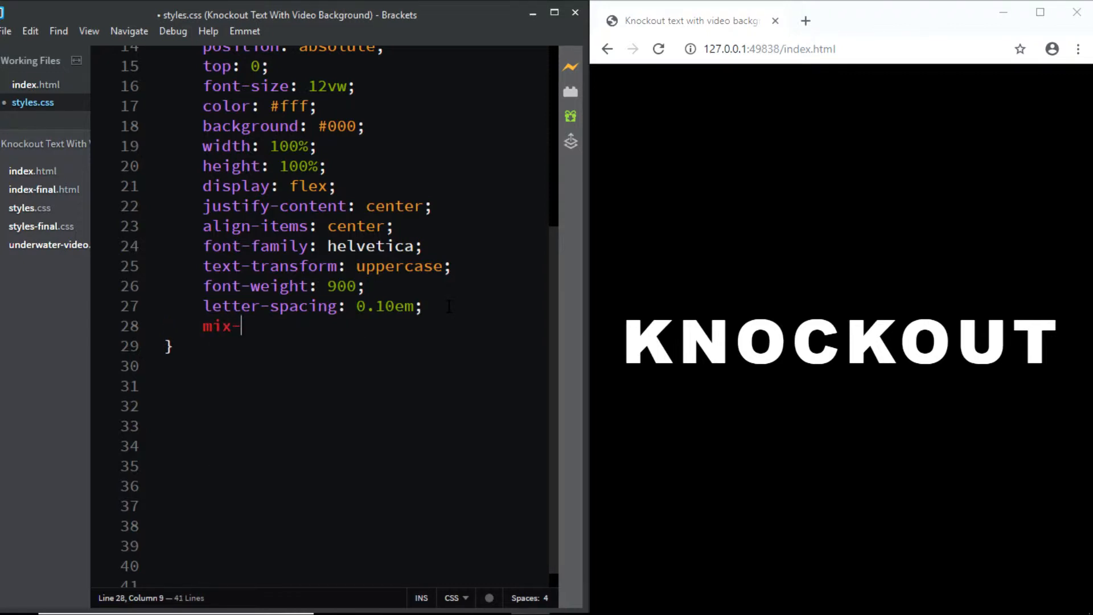
pyautogui.write('blend-')
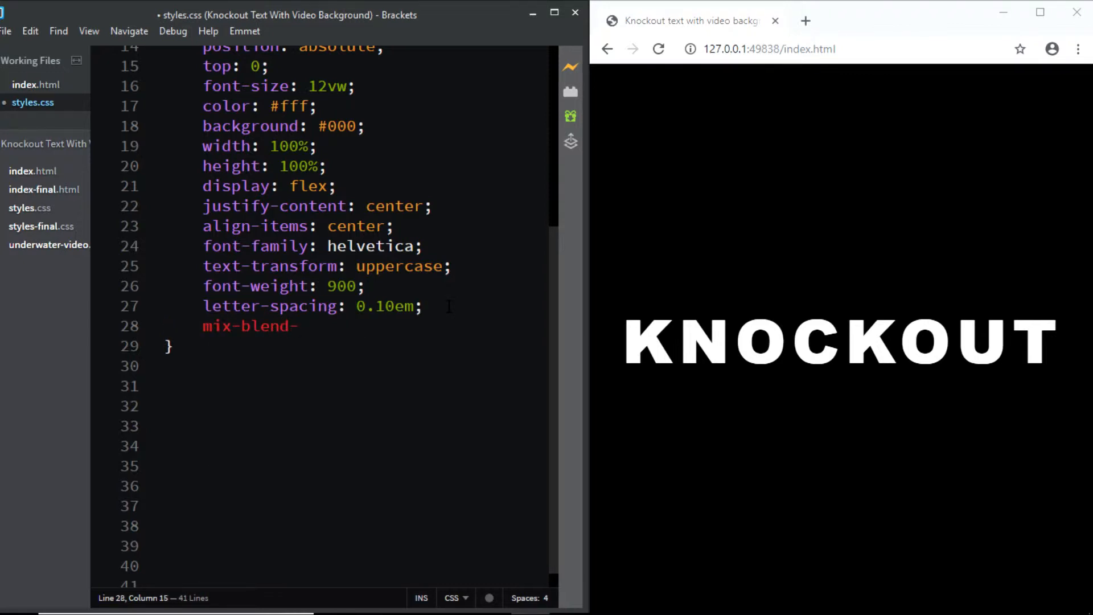
pyautogui.write('mode:')
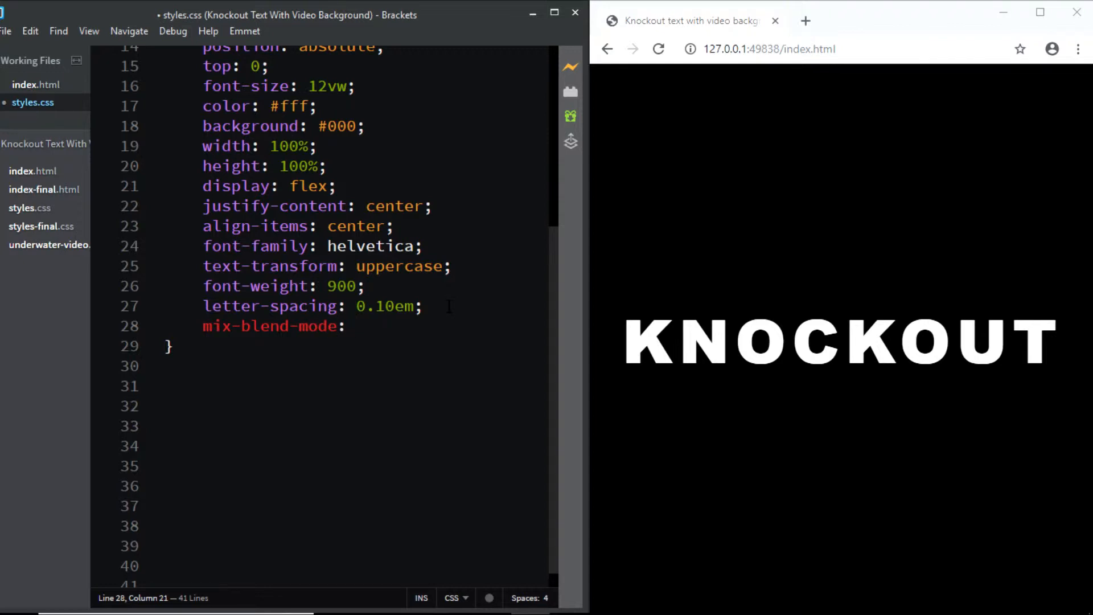
pyautogui.write('mu')
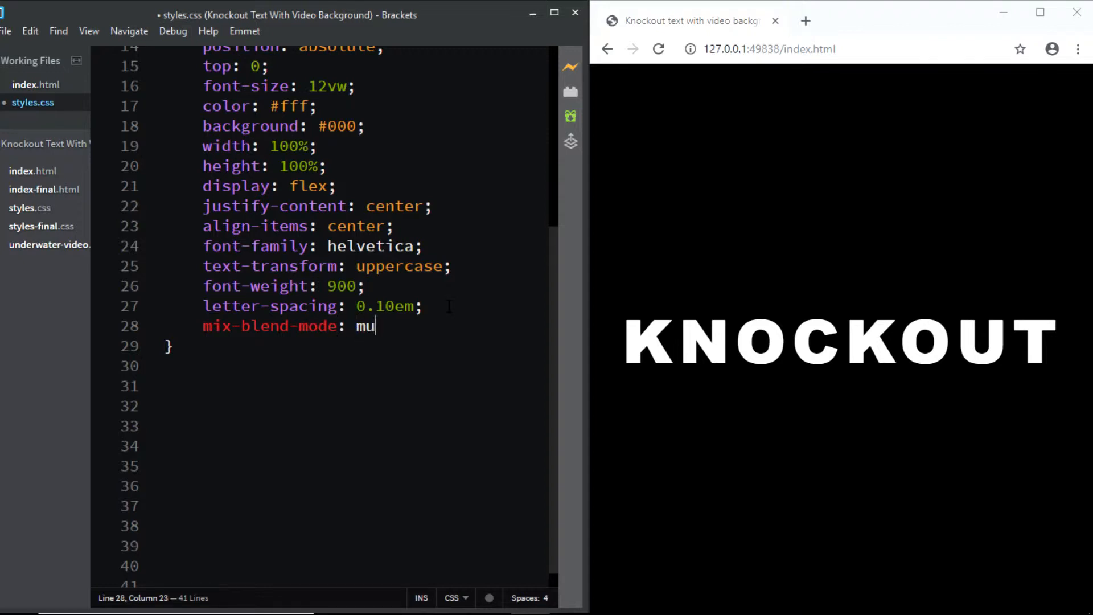
pyautogui.write('ltiply;')
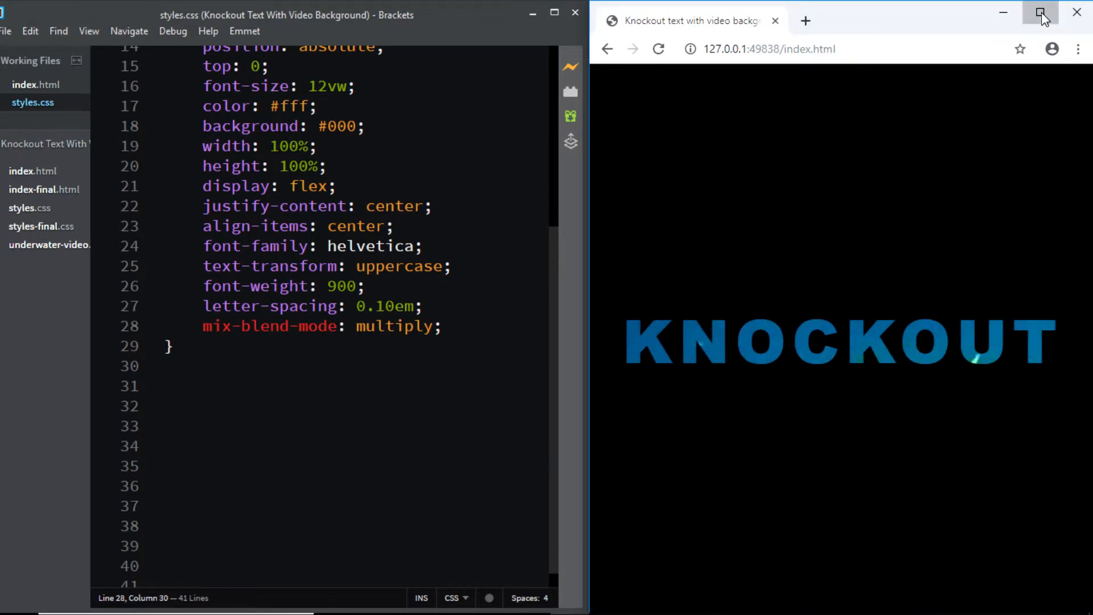
pyautogui.click(1041, 13)
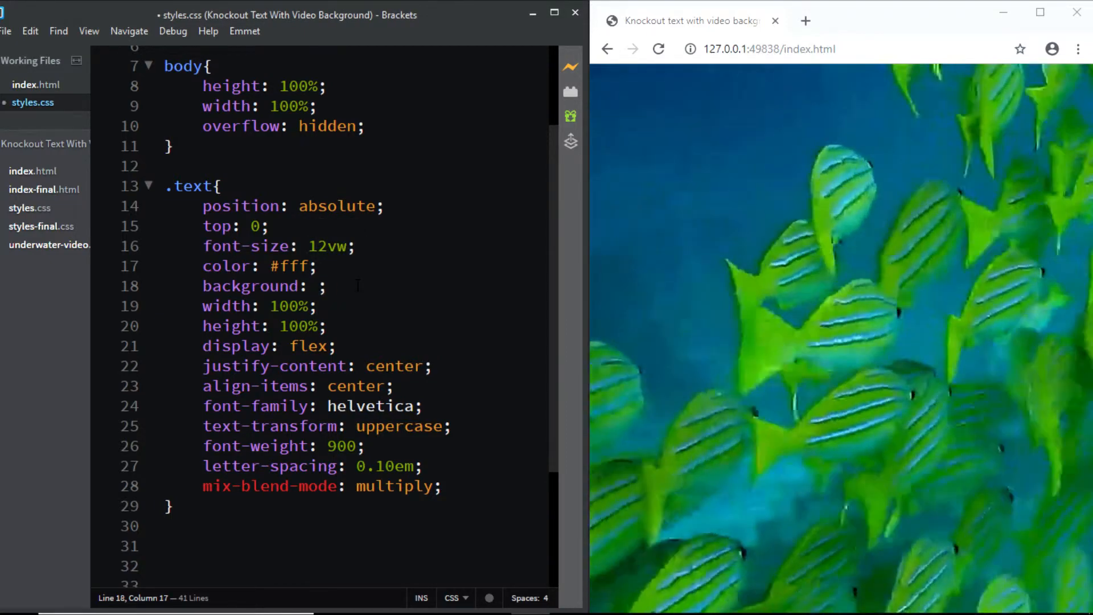
pyautogui.write('red')
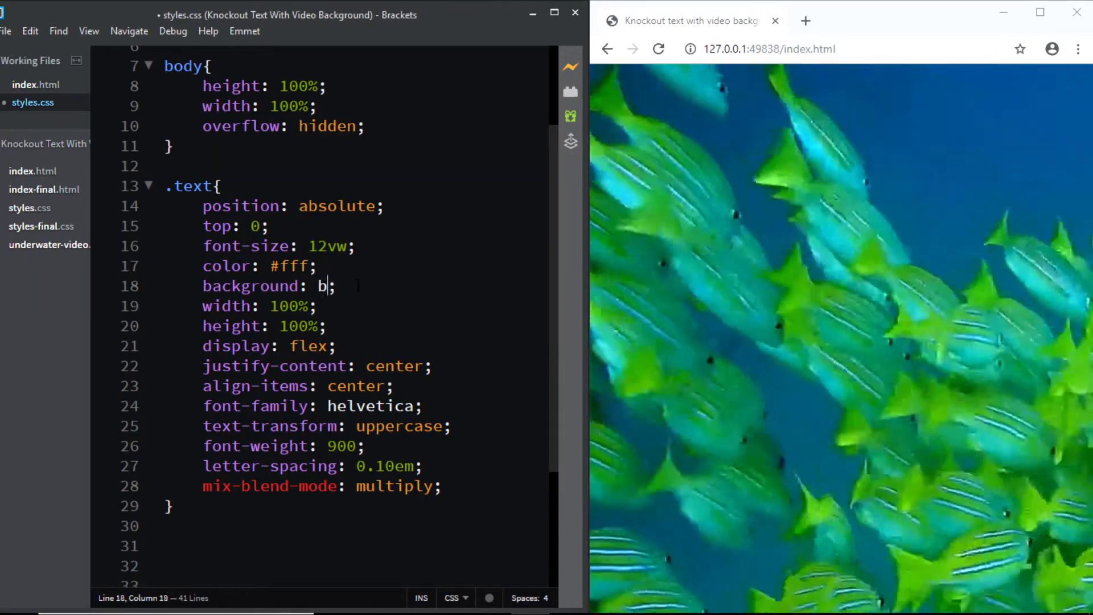
pyautogui.write('lue')
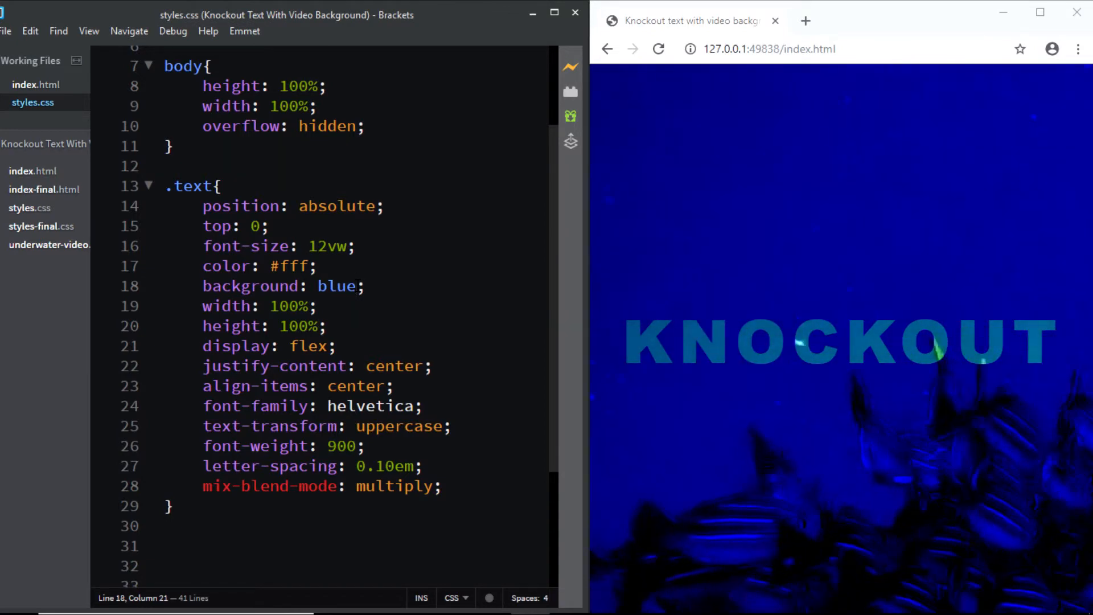
pyautogui.press('BackSpace')
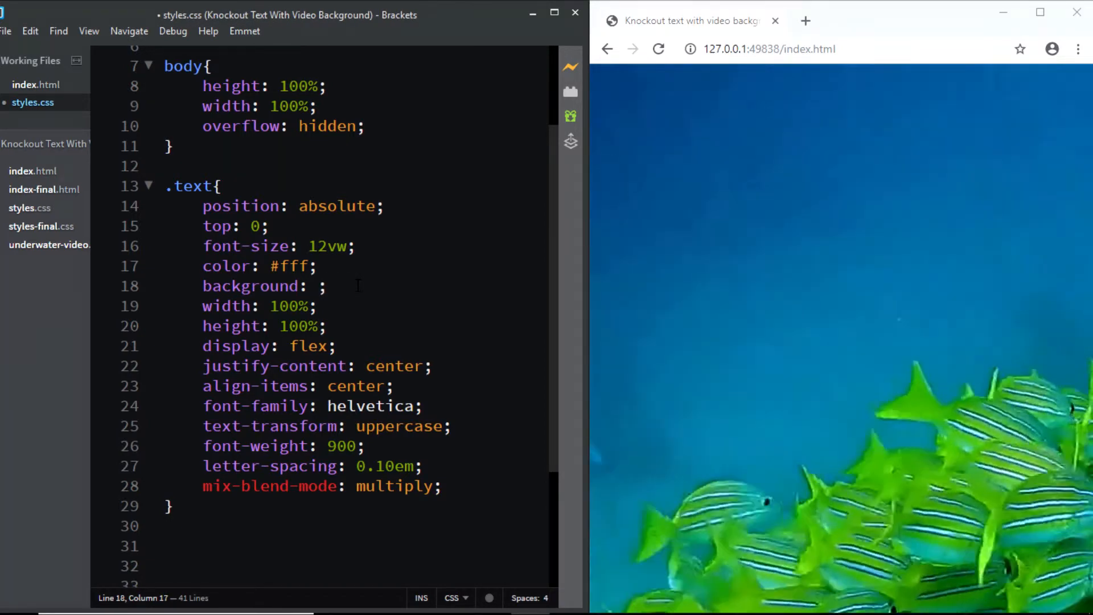
pyautogui.write('#fff')
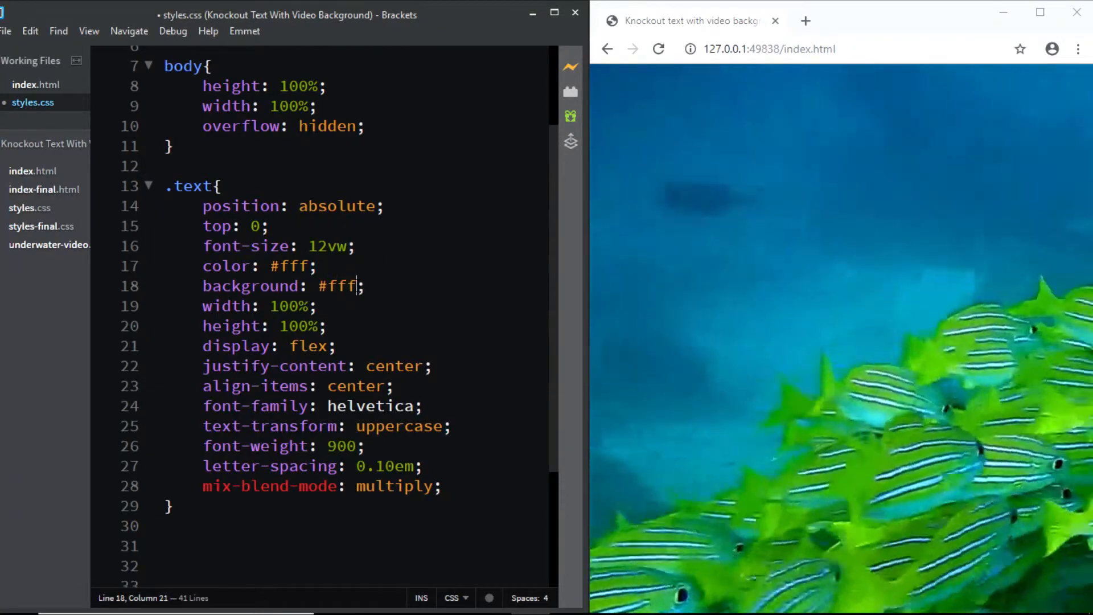
pyautogui.press('ctrl+s')
pyautogui.write('0')
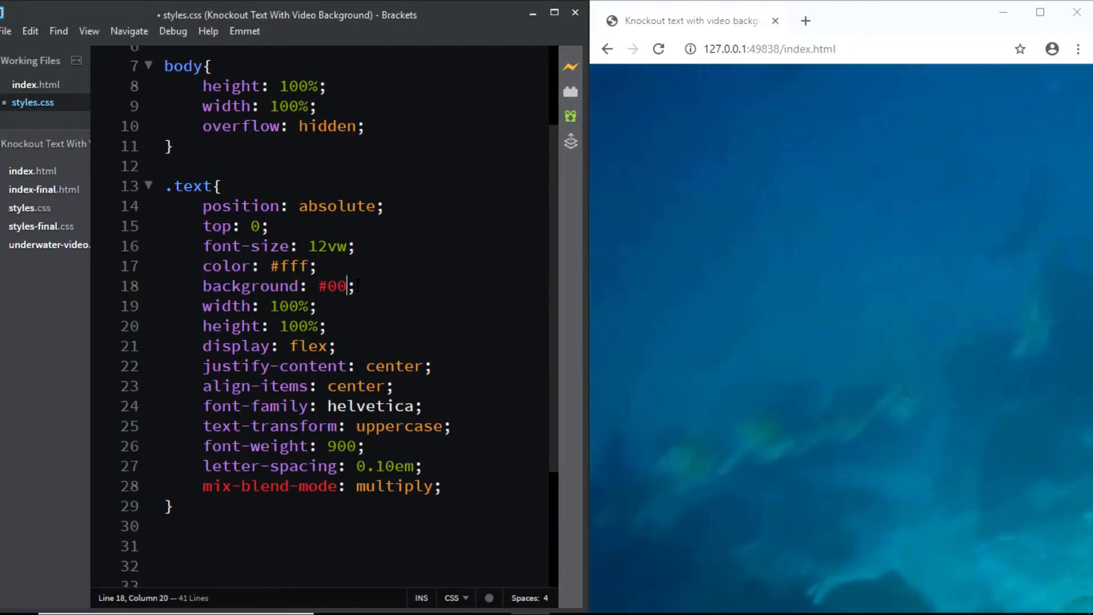
pyautogui.write('0')
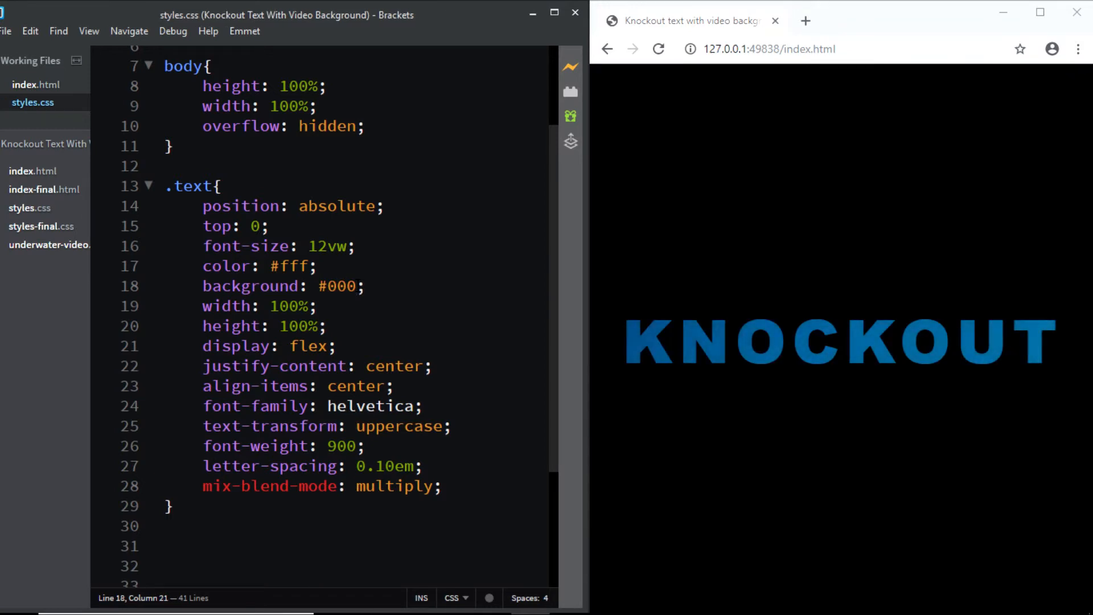